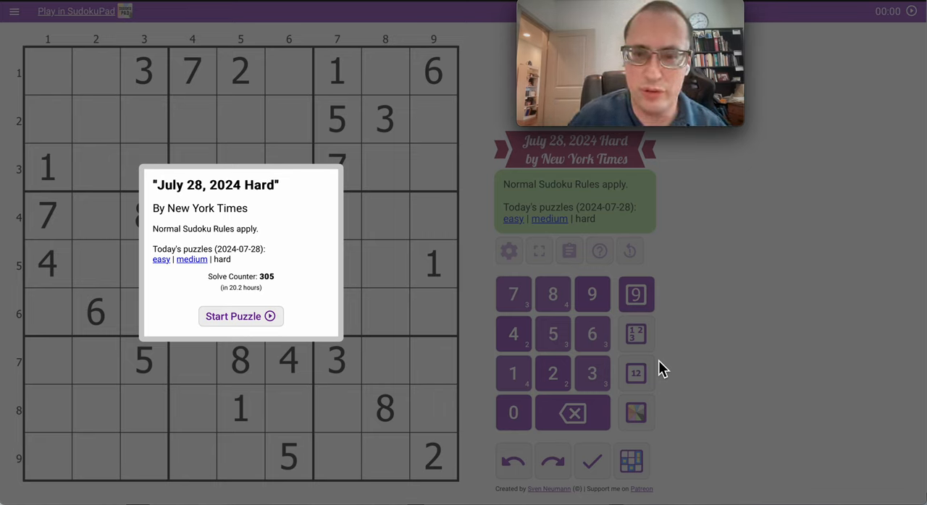
mouse_move(240, 315)
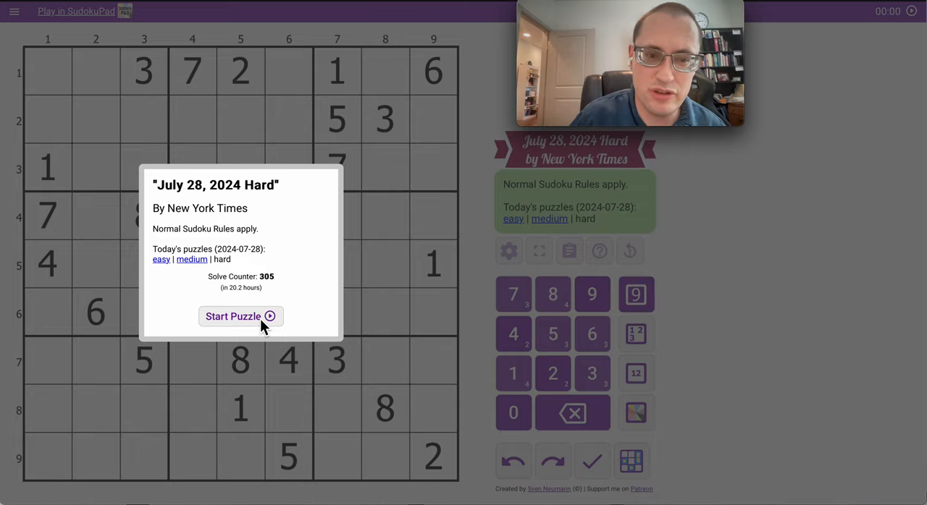
Start the puzzle and pencil 7 into row 2 and 3 into row 3, columns 4–6, dropping the 7 from r2c1
click(240, 316)
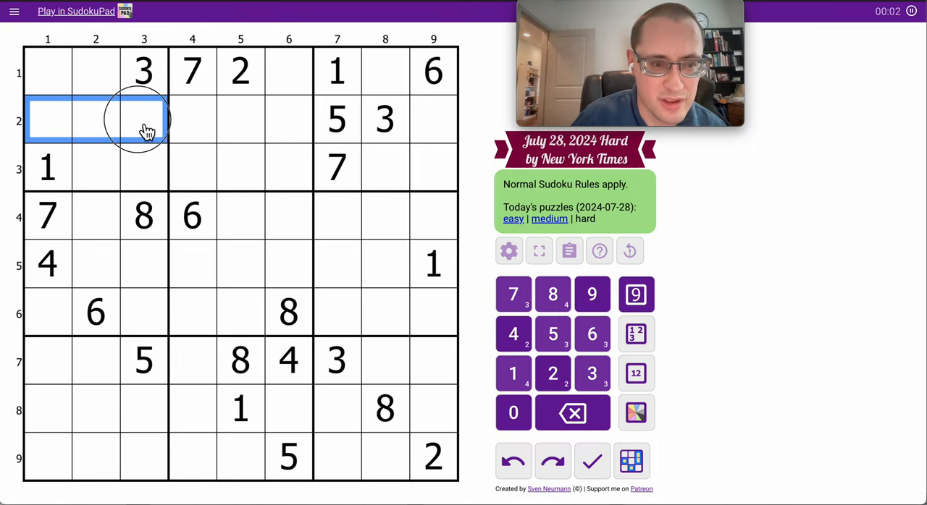
click(512, 294)
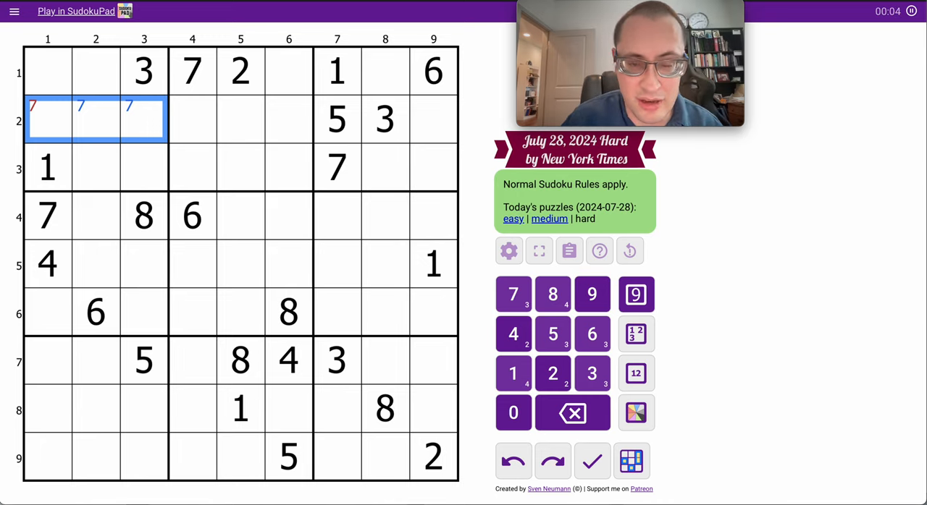
click(191, 168)
text(3)
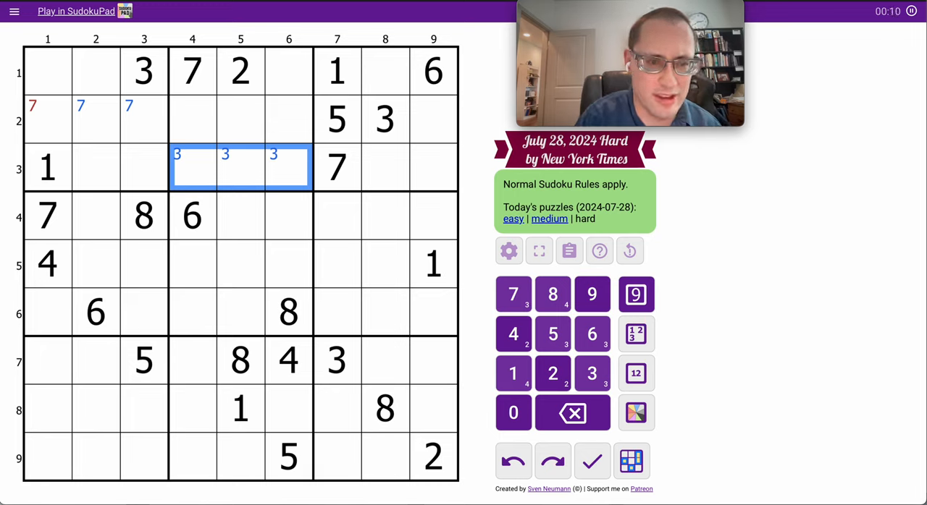
click(47, 119)
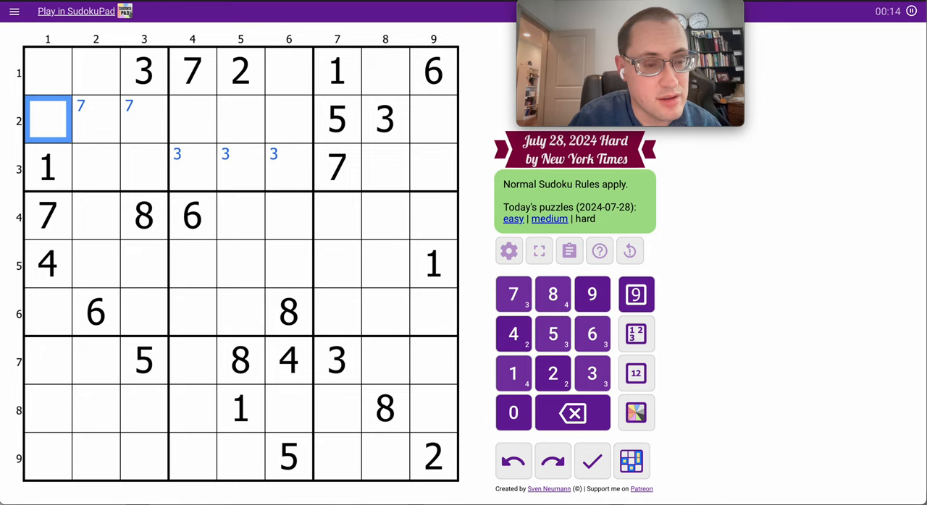
Pencil 6 into row 5 and 8 into row 9, place 5 at r8c9 and pencil 5 down column 8
click(362, 263)
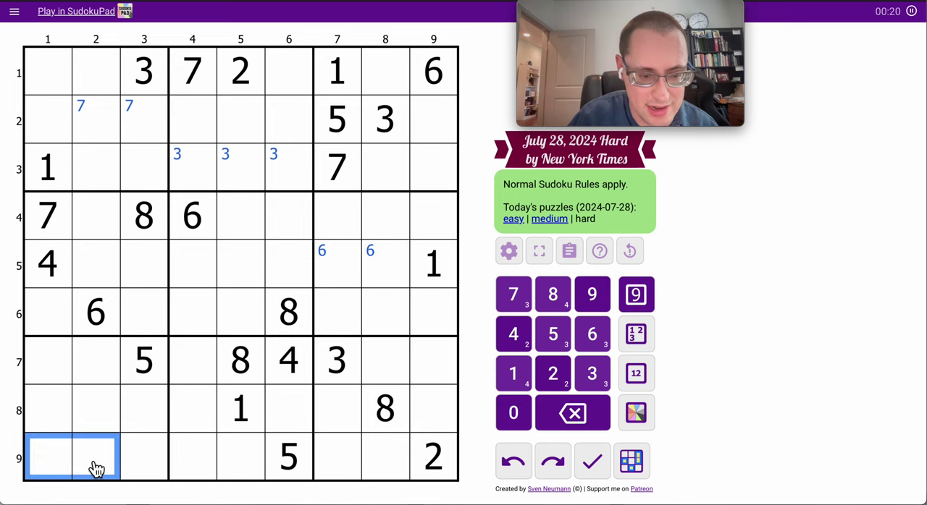
click(551, 294)
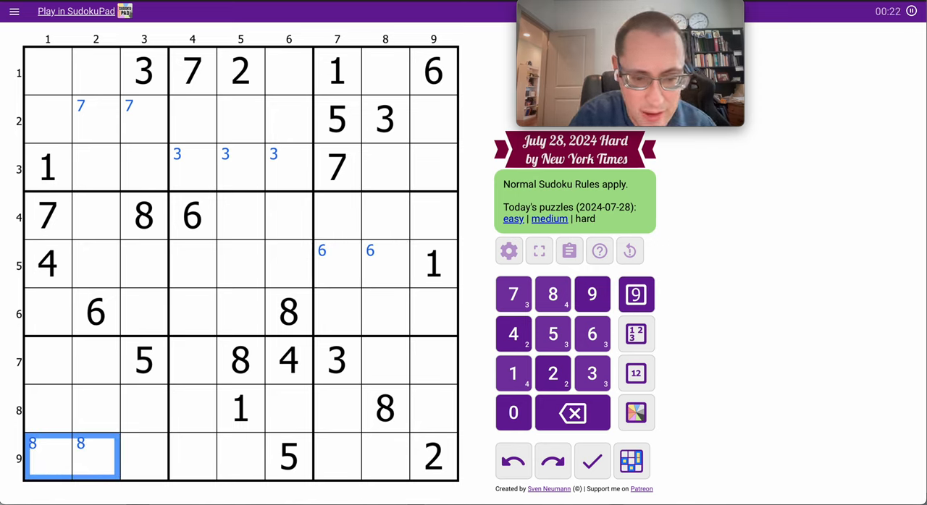
click(432, 410)
text(5)
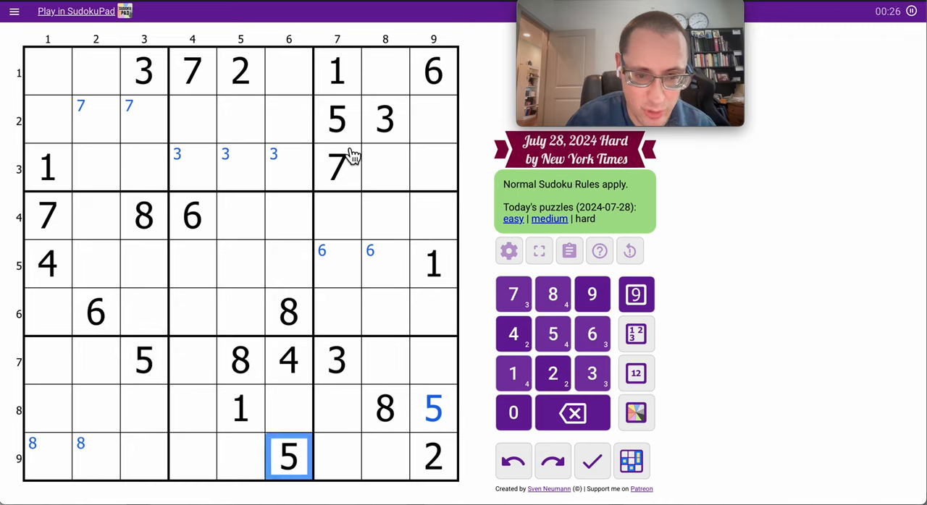
click(431, 409)
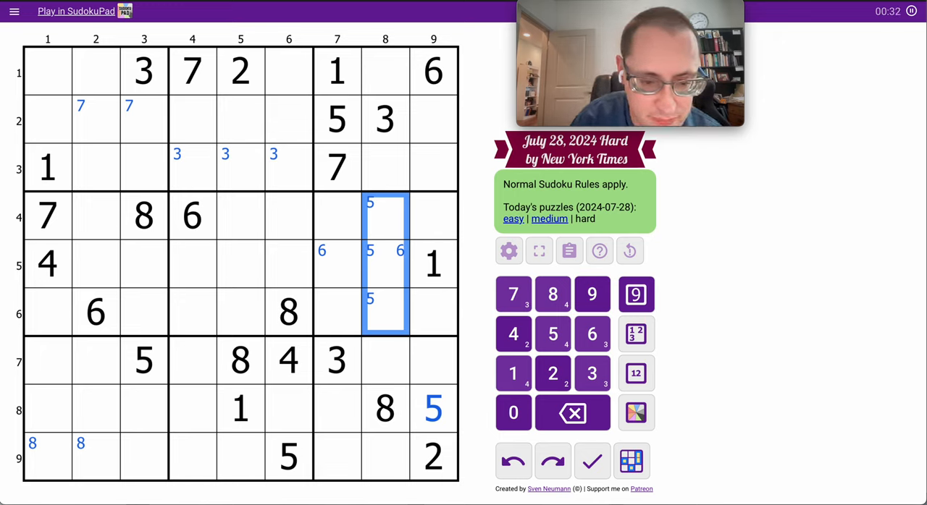
mouse_move(220, 220)
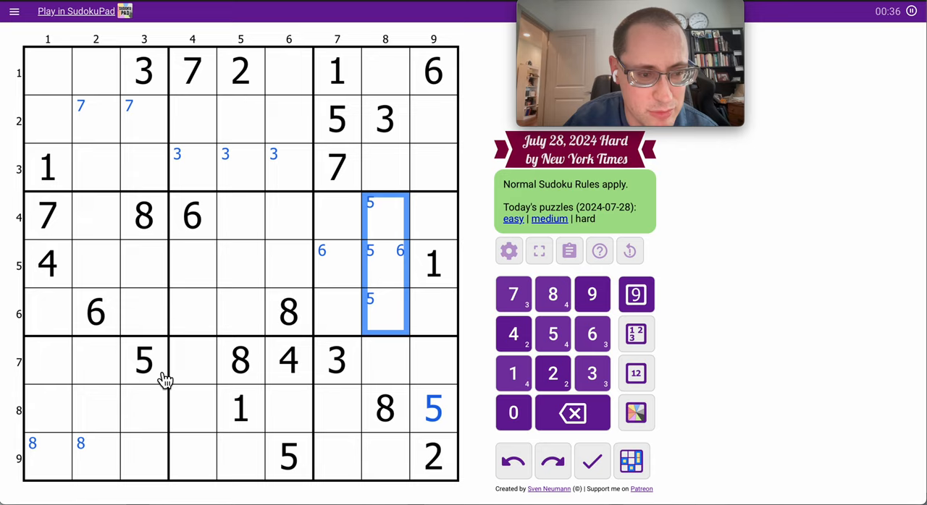
mouse_move(157, 411)
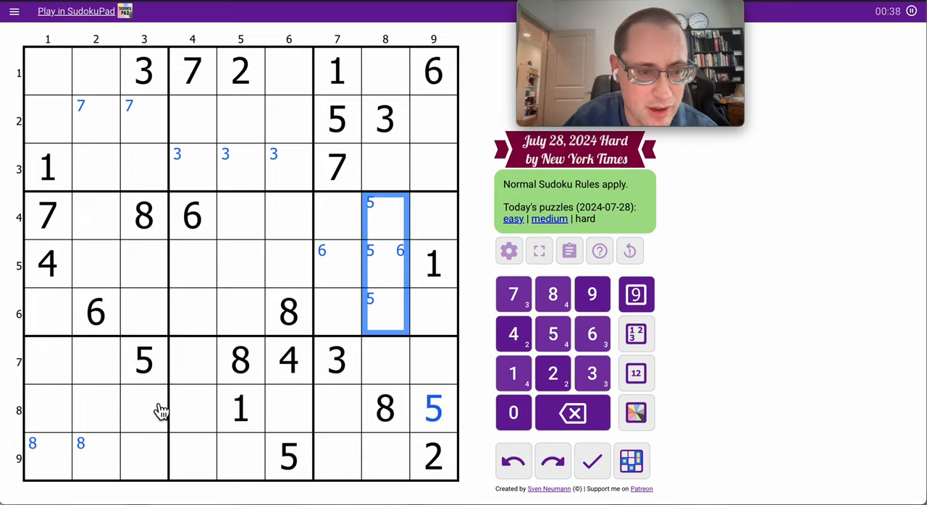
mouse_move(211, 293)
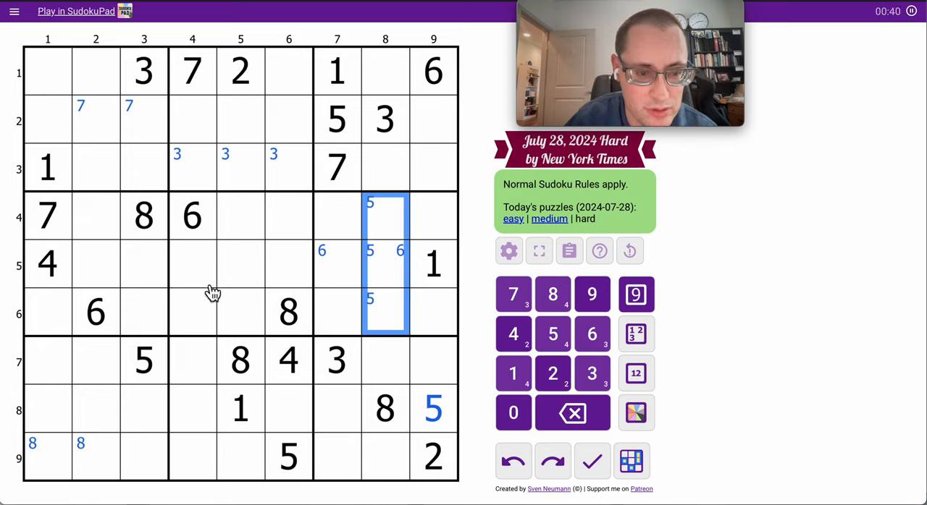
Pencil 8 into r2c4 and r3c5 and 3 into column 9, rows 4 and 6, then select column 5 rows 4–6
click(240, 361)
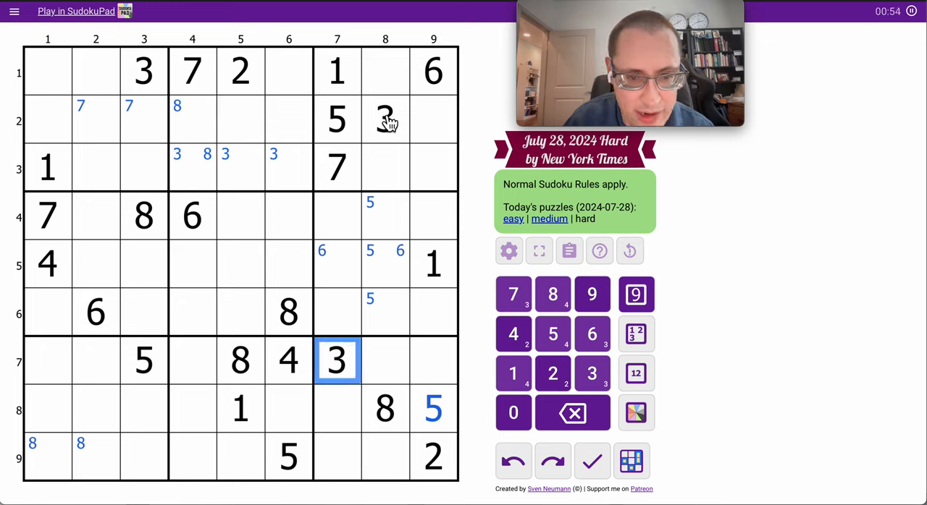
click(385, 119)
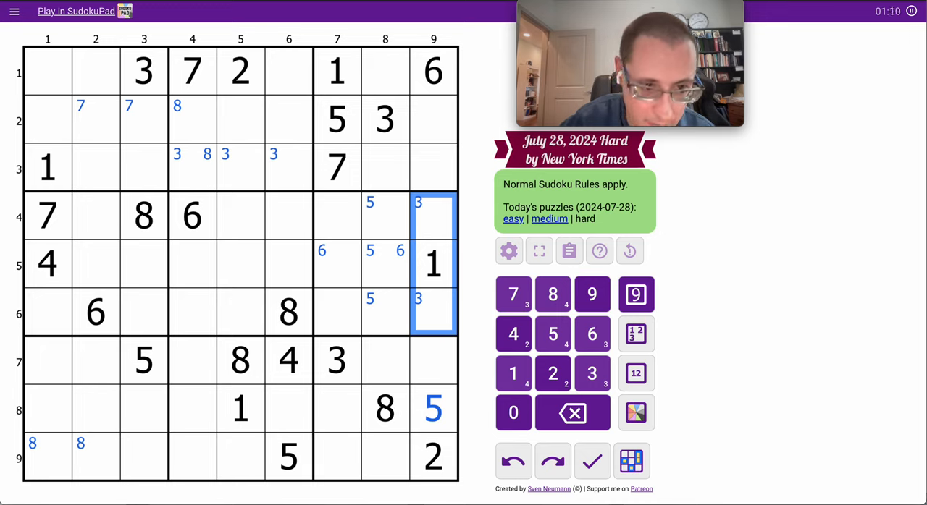
click(46, 408)
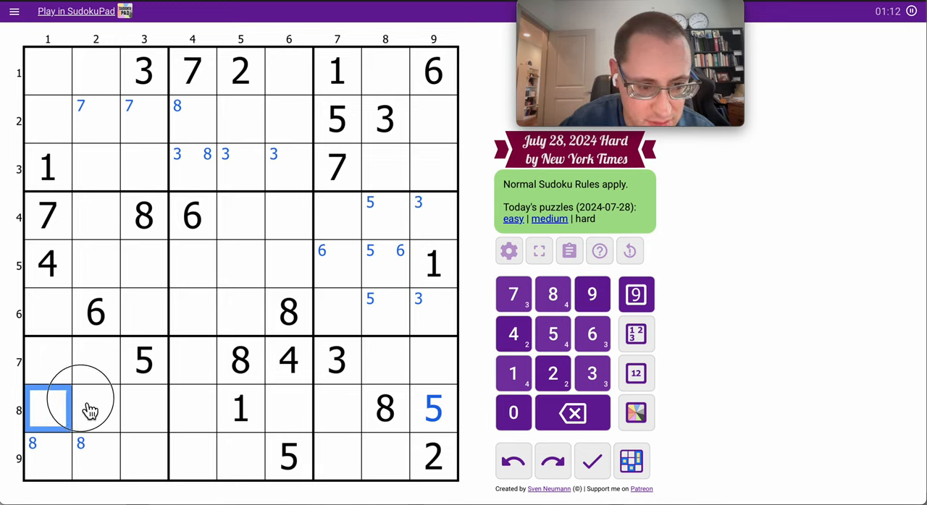
drag(48, 409, 143, 457)
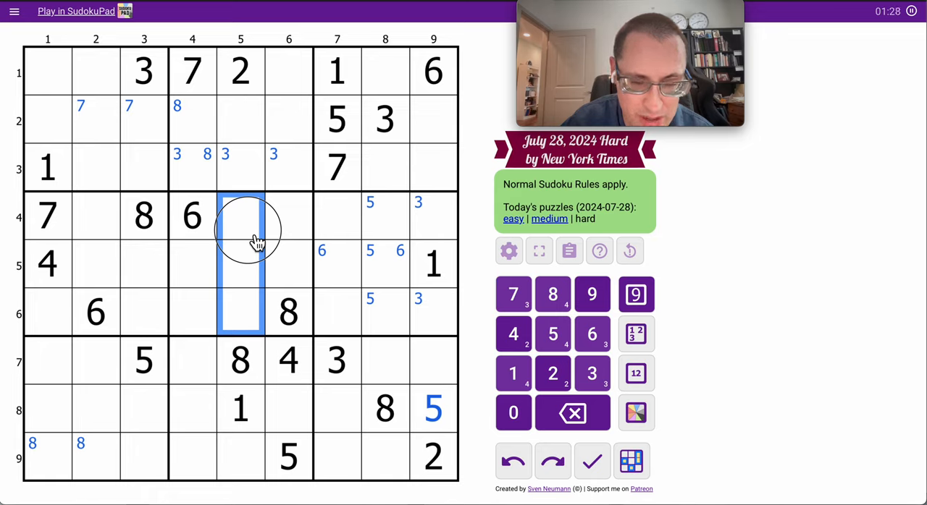
Pencil 1 into r6c4 and r4c6, dismissing the stray emoji panel
click(189, 313)
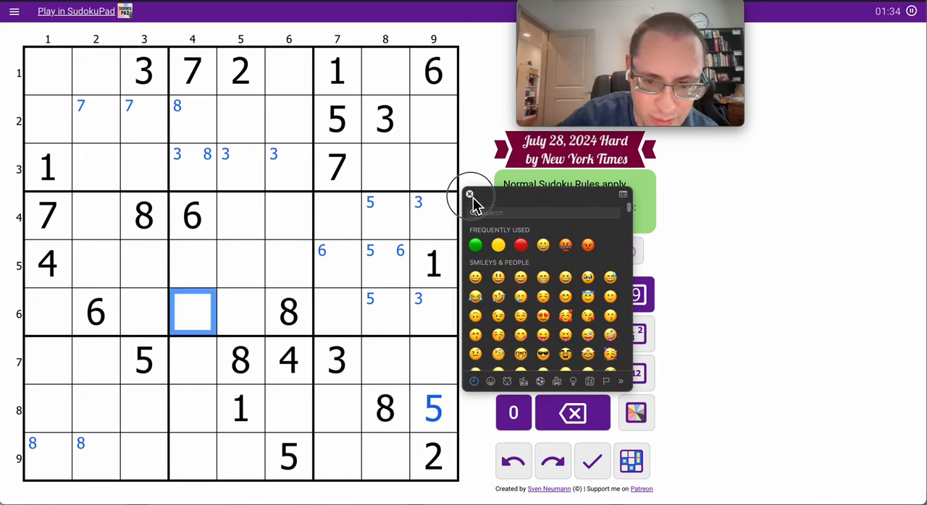
click(469, 196)
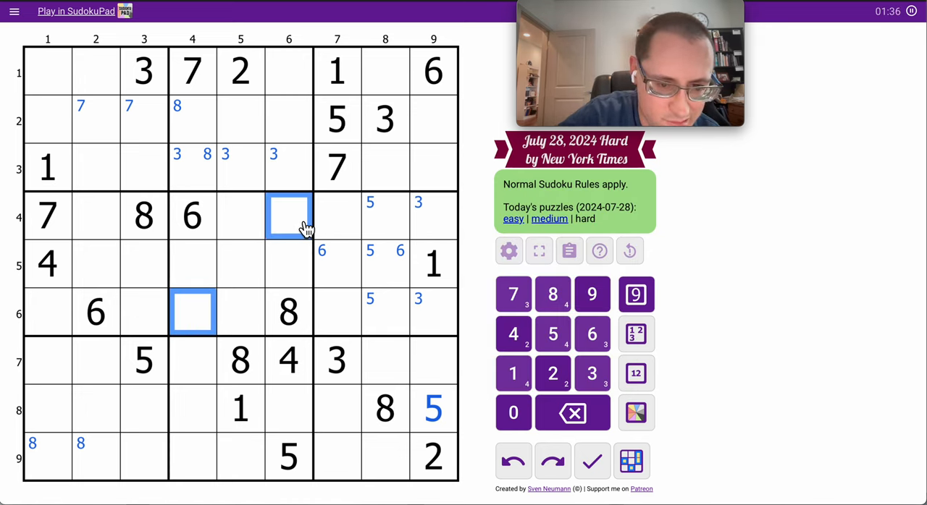
click(513, 374)
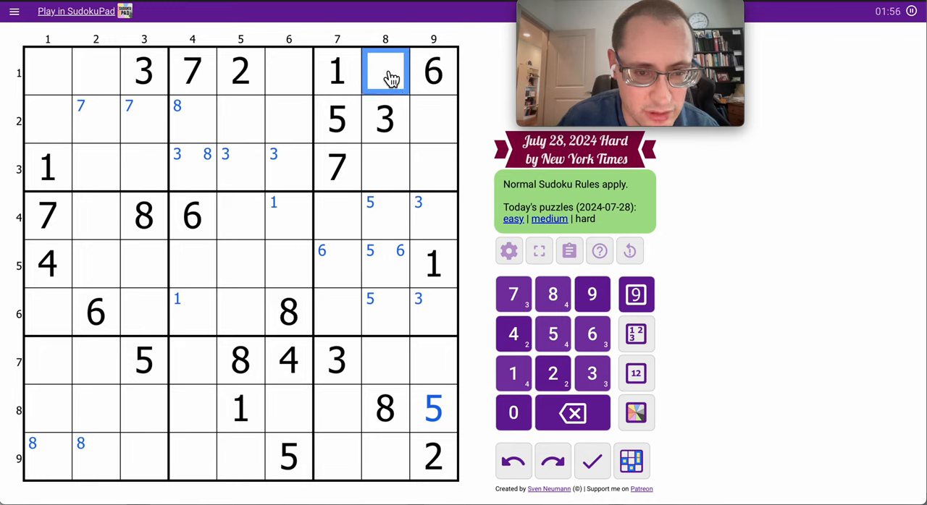
Place 2 at r3c8 in normal digit mode and select r1c8 with column 9 rows 2–3
click(385, 168)
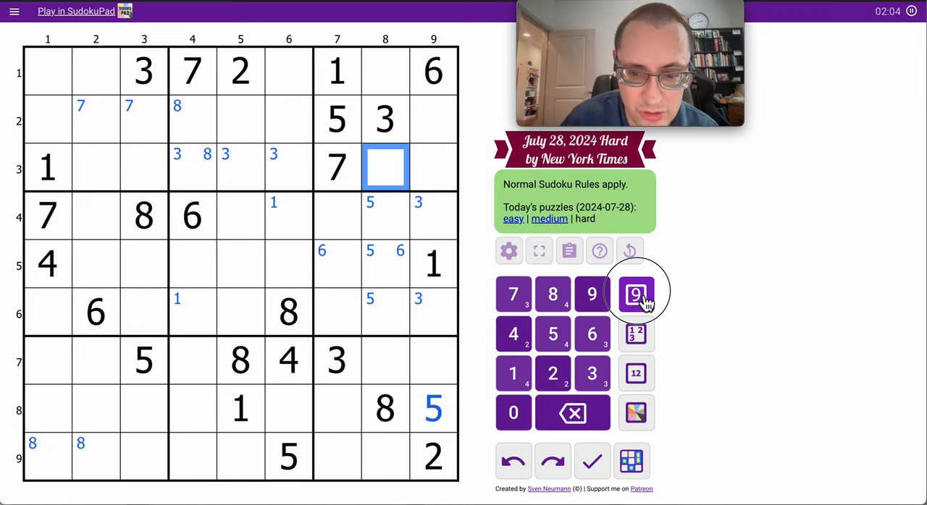
click(551, 374)
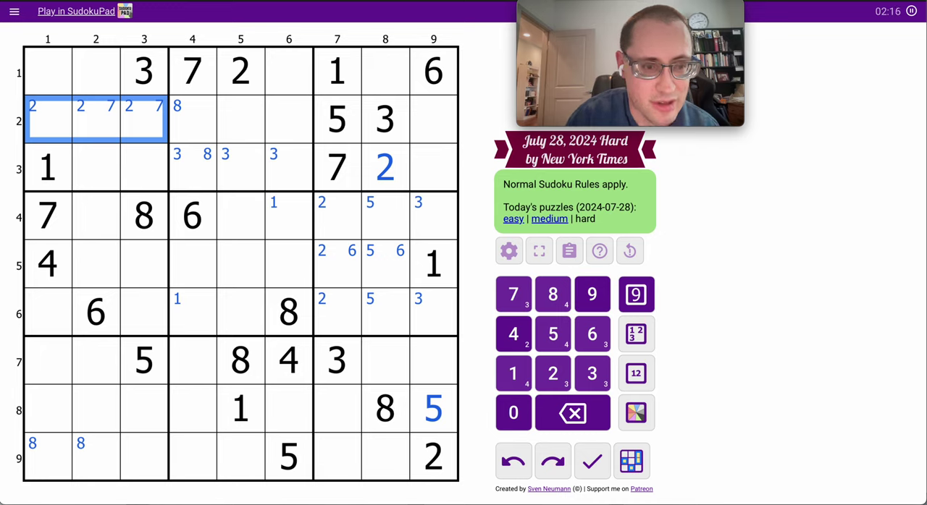
click(385, 71)
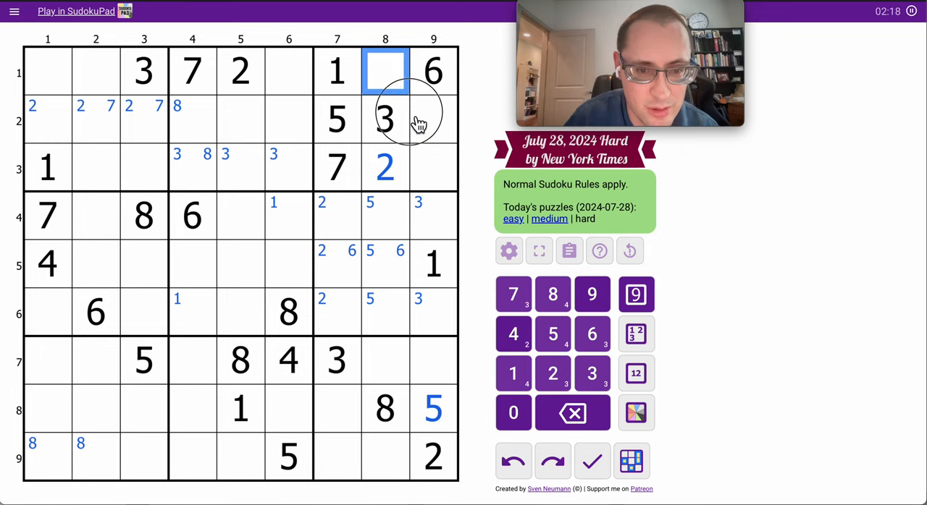
click(432, 119)
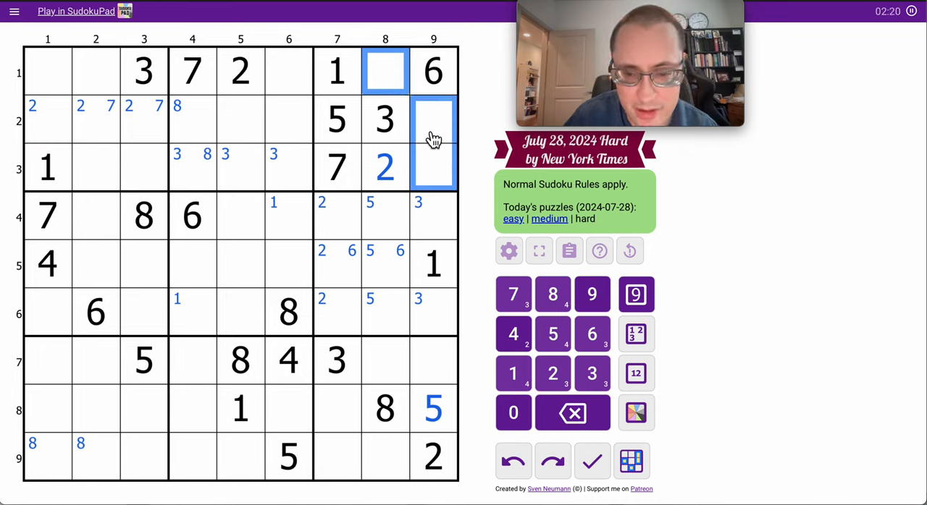
Note 4, 8, 9 in the top-right box, place 8 and 6 in row 5 columns 7–8, and note 3, 4, 9 in r4c9
click(634, 412)
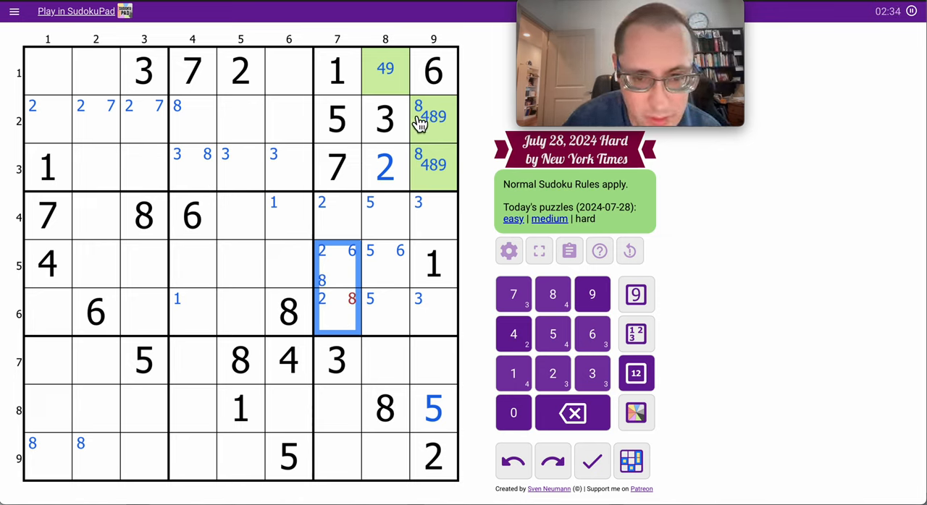
click(336, 216)
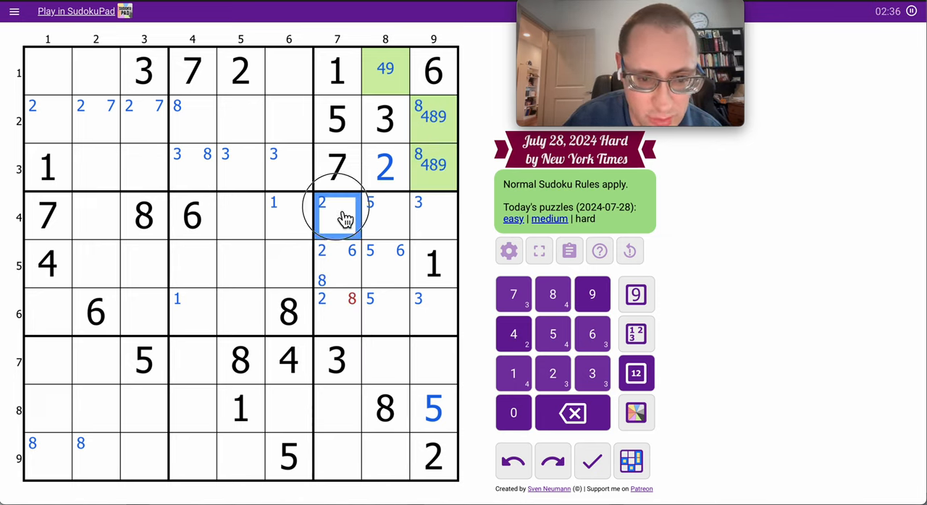
click(339, 311)
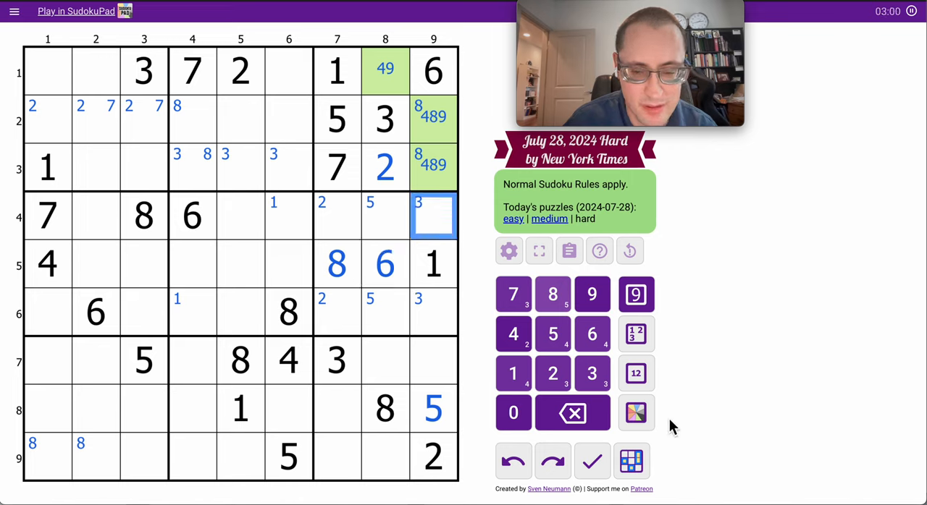
click(635, 373)
text( 349)
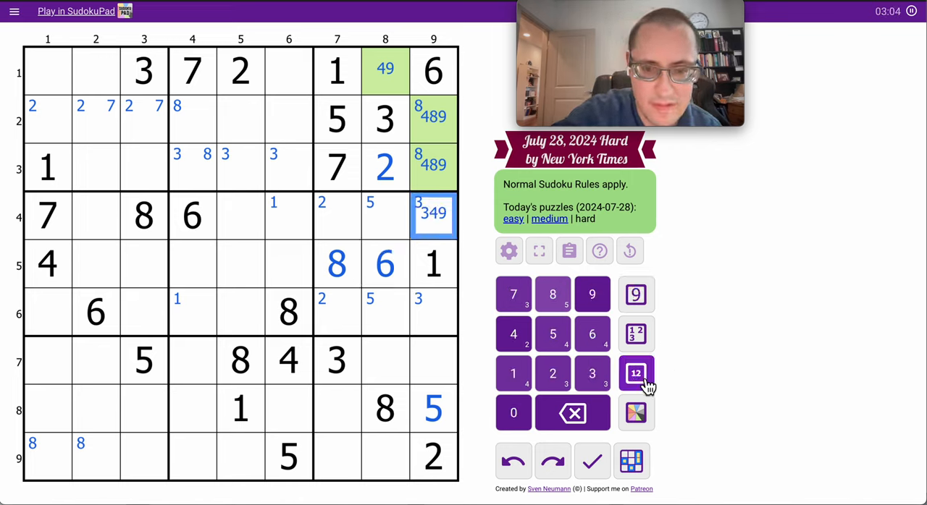
click(433, 313)
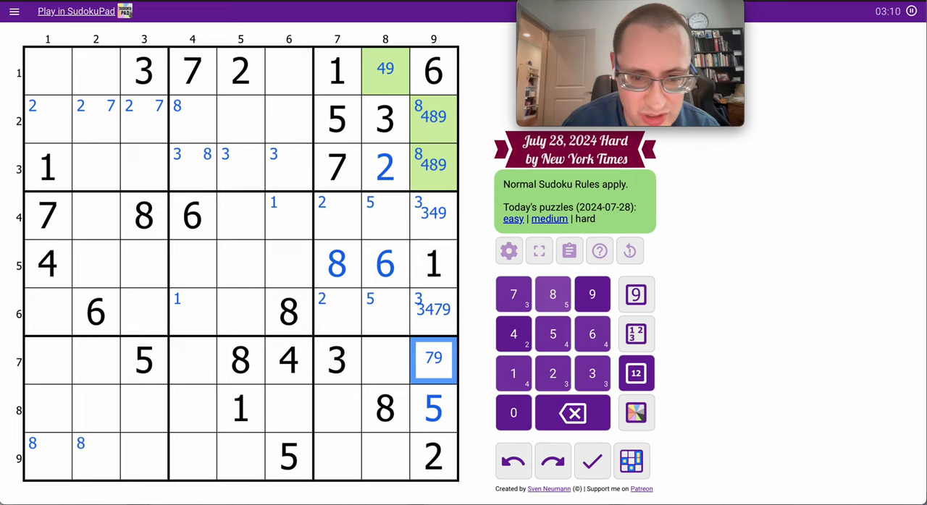
mouse_move(461, 342)
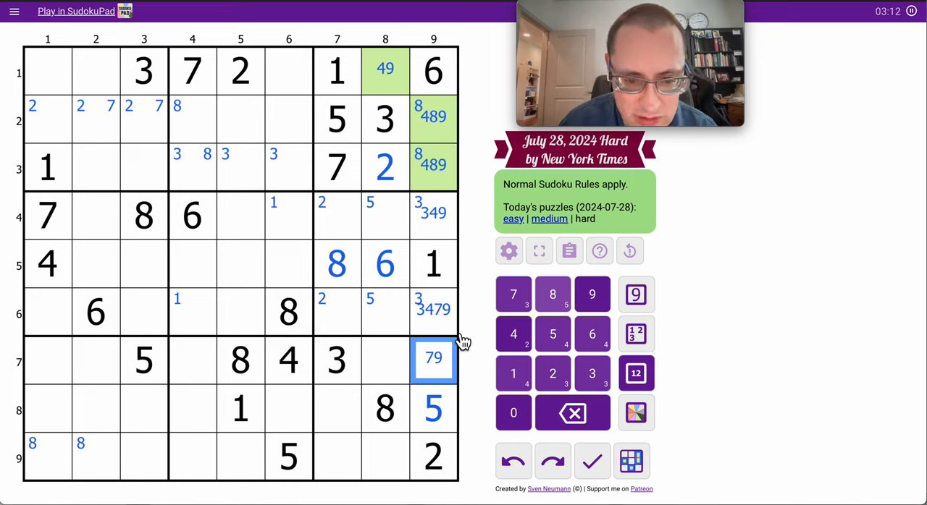
mouse_move(395, 465)
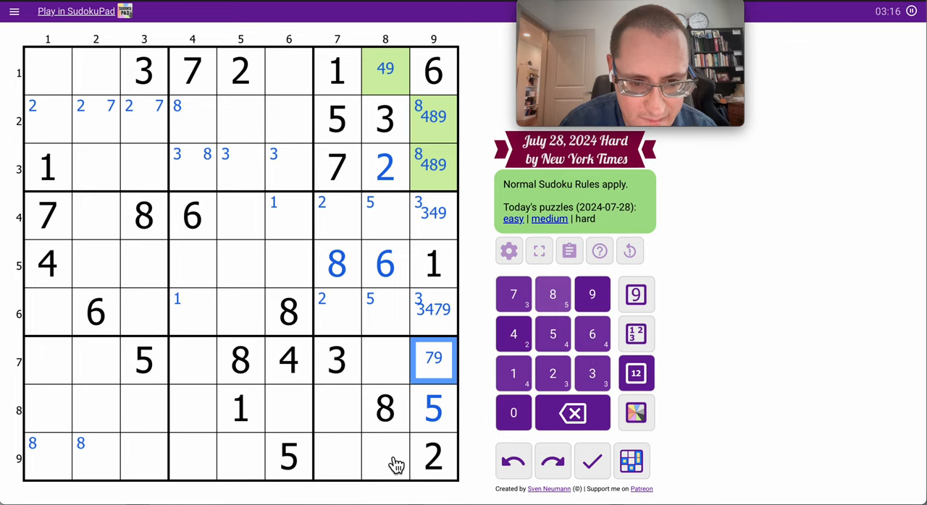
Enter centre candidates 179, 469, 469 and 1479 in the bottom-right box's empty cells
click(335, 422)
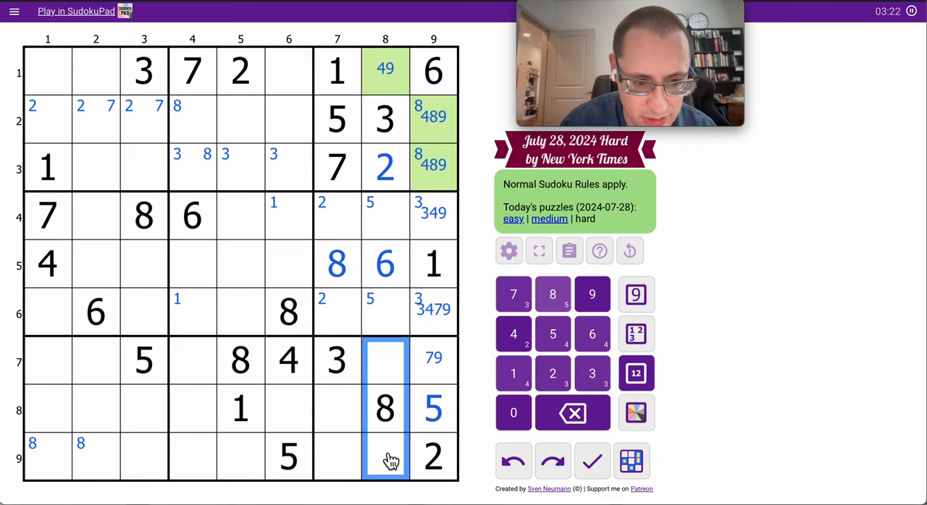
click(512, 374)
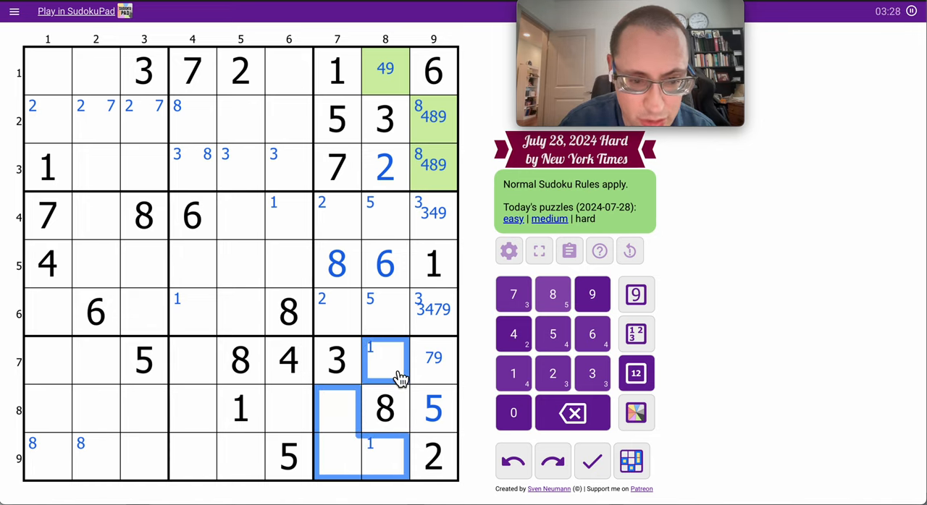
click(636, 373)
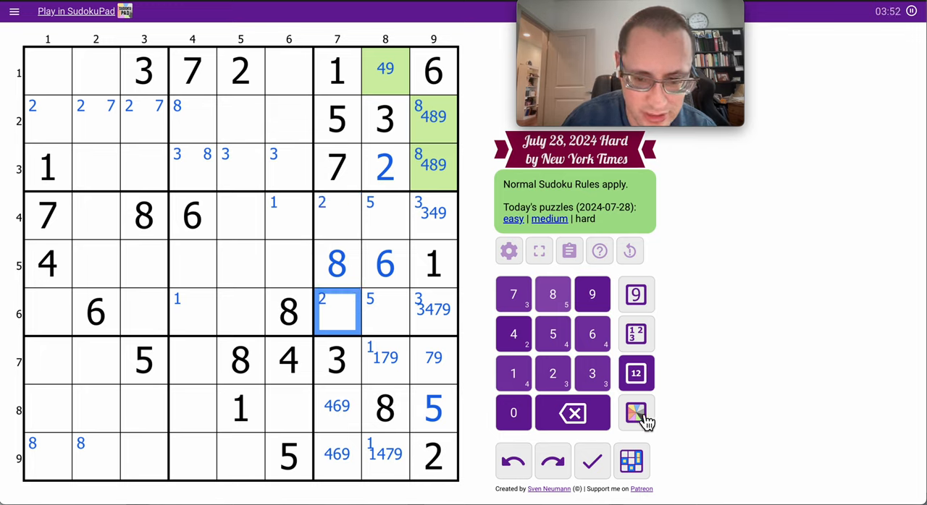
Centre-mark 249 in the column 7 cells and 459, 4579 in the column 8 cells of the middle-right box
click(635, 373)
text( 249)
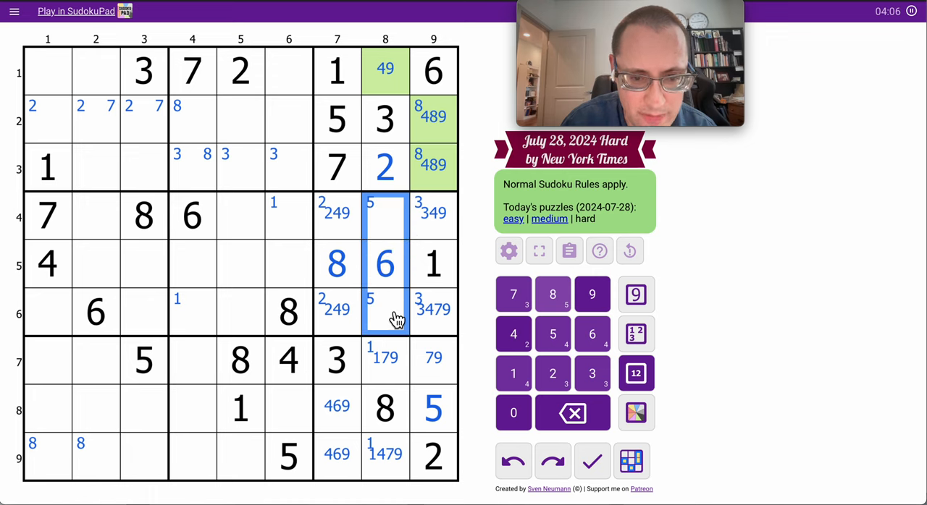
click(572, 413)
text( 459)
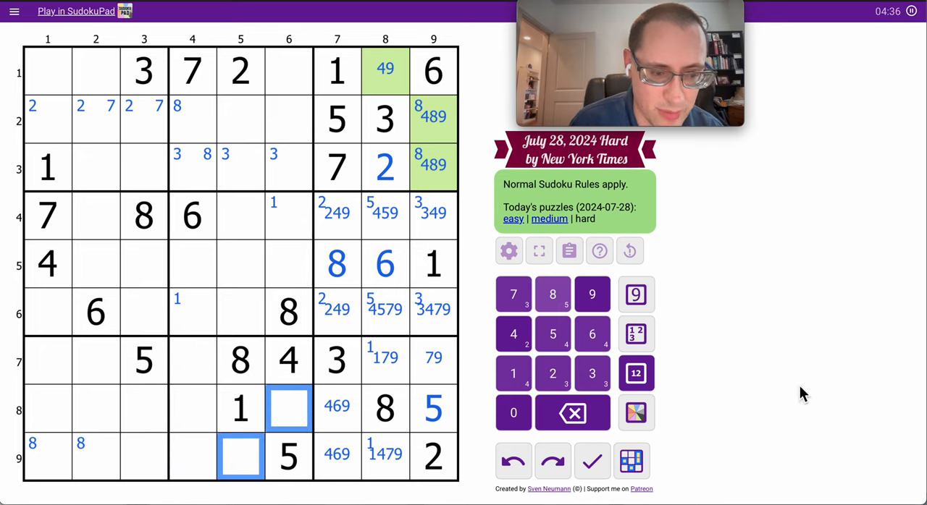
Centre-mark 67 in two bottom-middle cells and 29, 239, 39 in column 4's pink-shaded bottom cells
click(634, 373)
text(67)
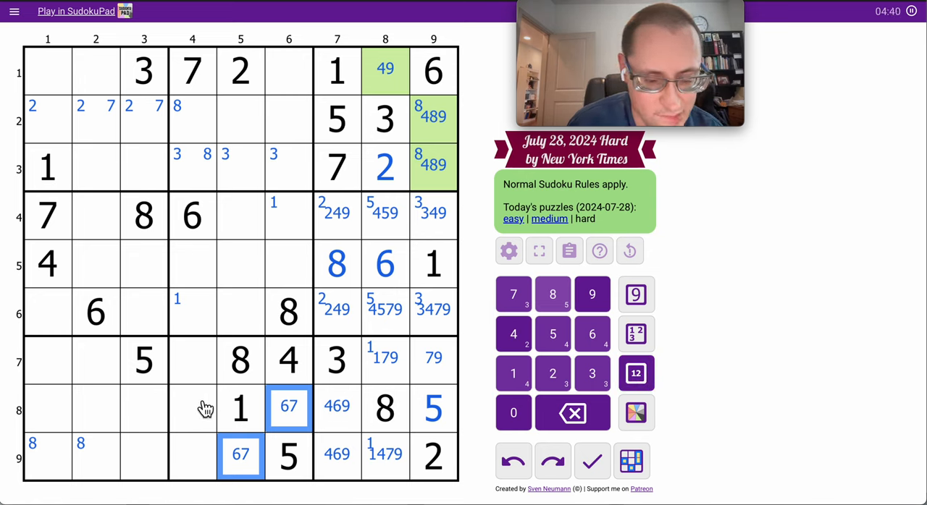
mouse_move(204, 368)
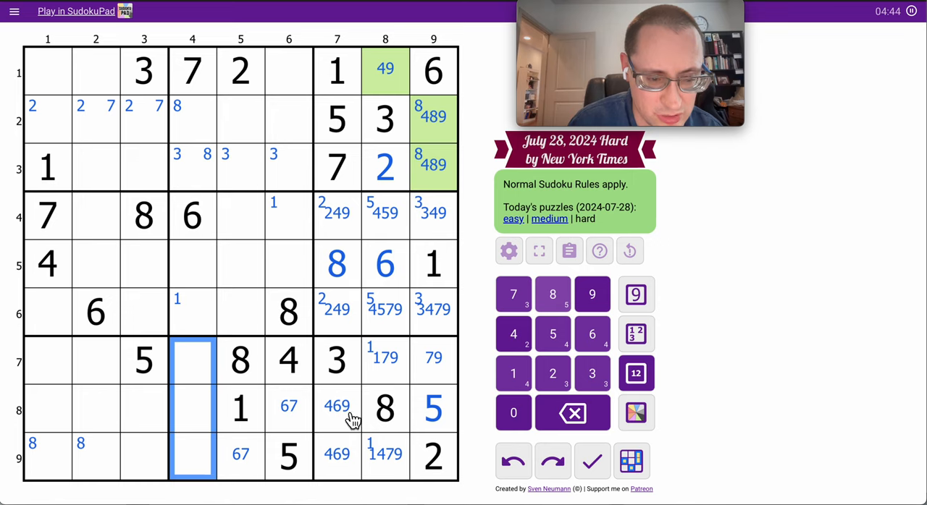
click(634, 373)
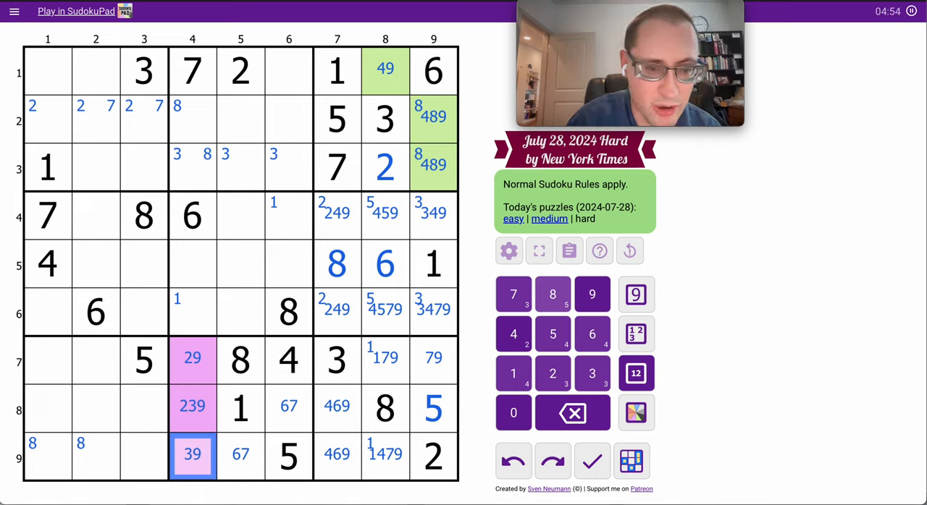
click(191, 362)
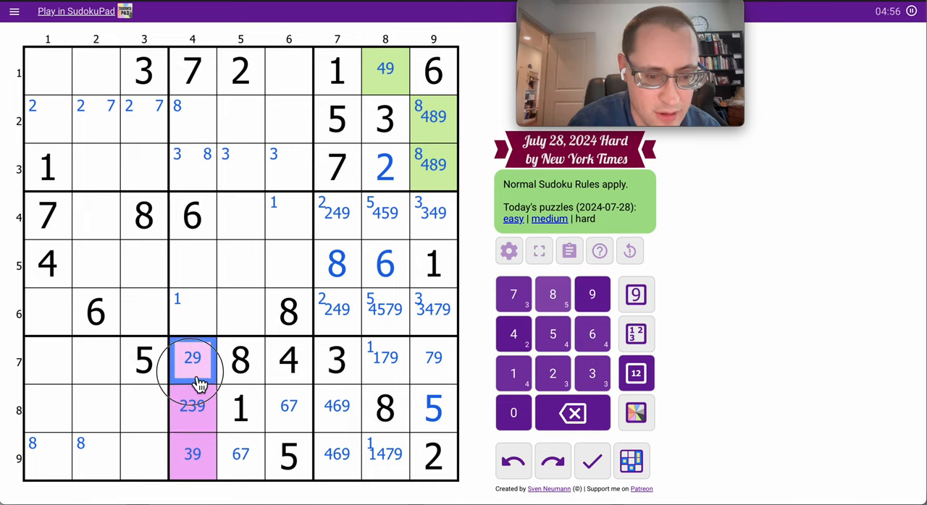
click(193, 168)
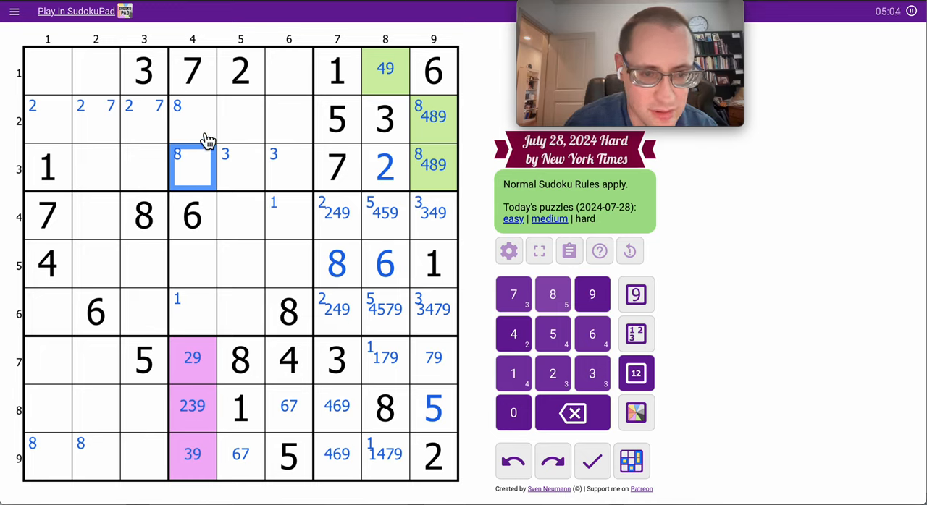
Note candidates 148 and 458 in column 4 rows 2–3, dropping 1 from r3c4, and place 5 at r5c4
drag(192, 104, 191, 311)
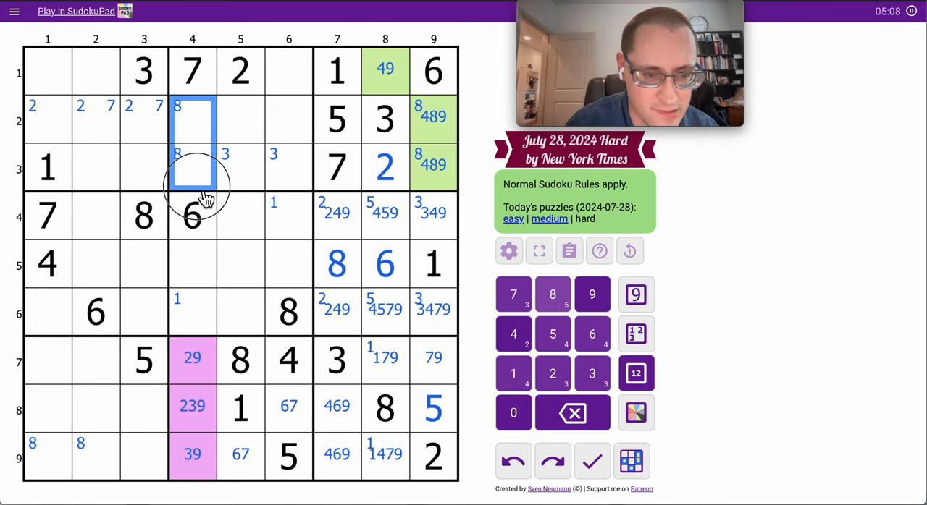
click(635, 374)
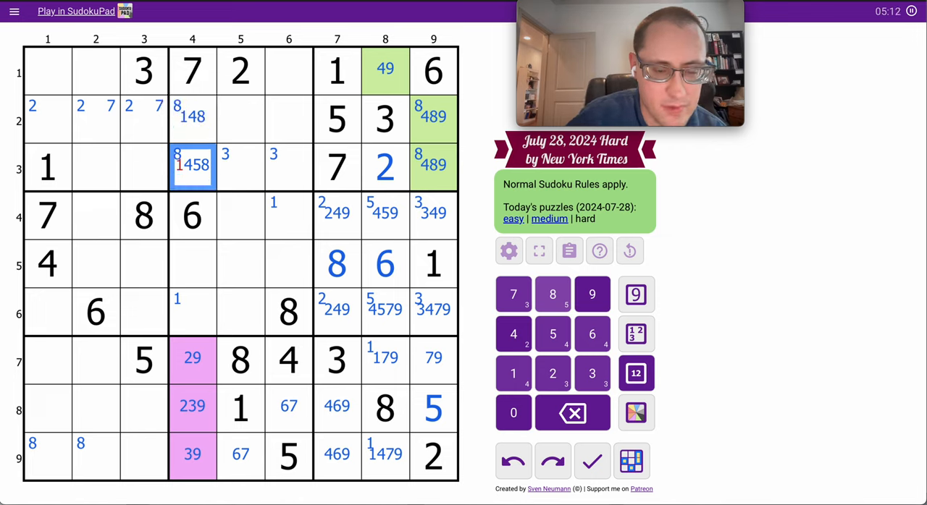
click(191, 263)
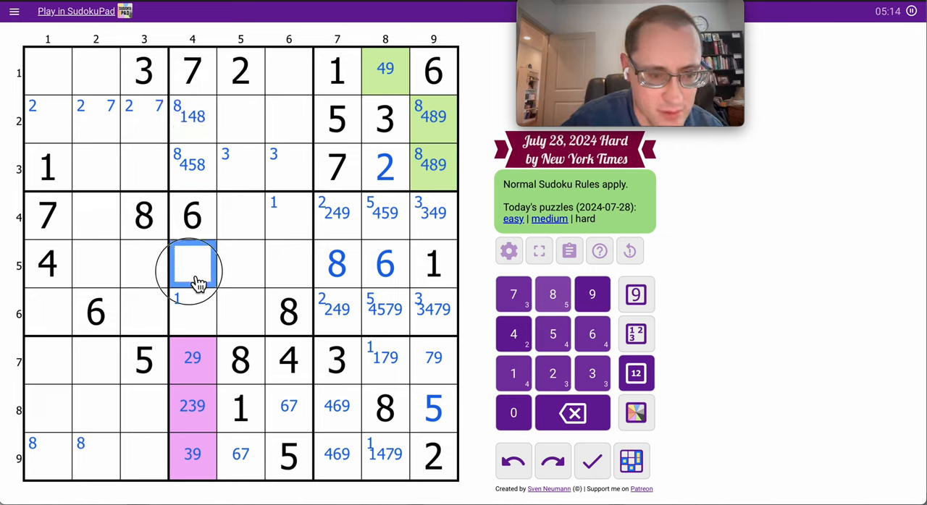
click(553, 333)
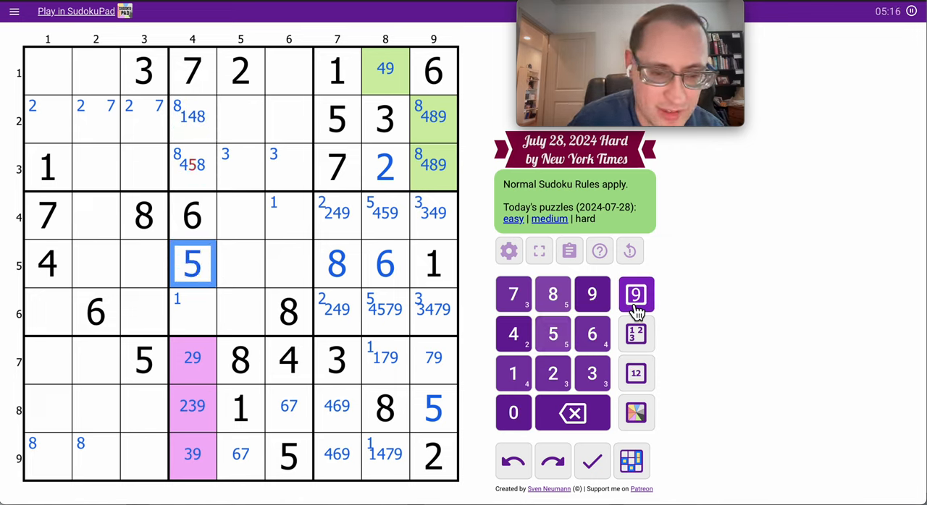
Shade the 5 green, place 5 and 3 at r3c5–6, and note 489 and 469 in r3c2–3, dropping 6 from r3c2
click(191, 311)
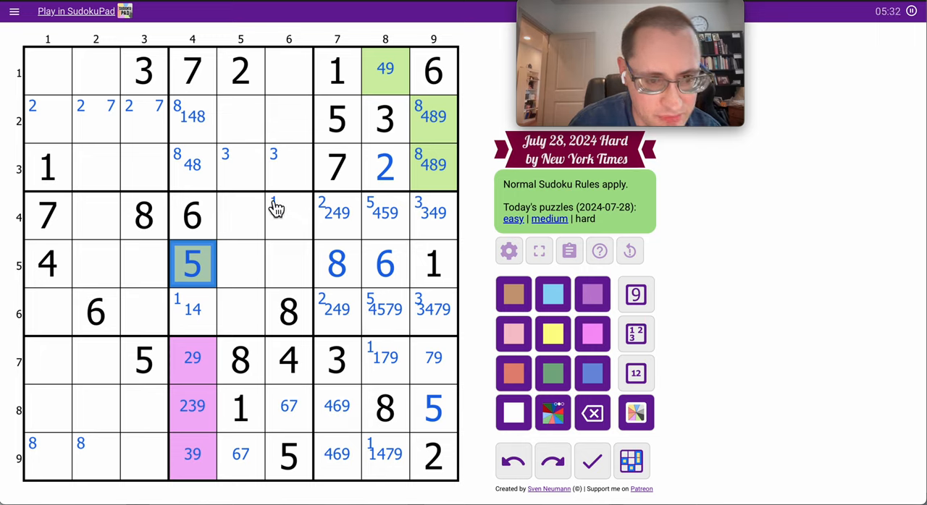
click(287, 454)
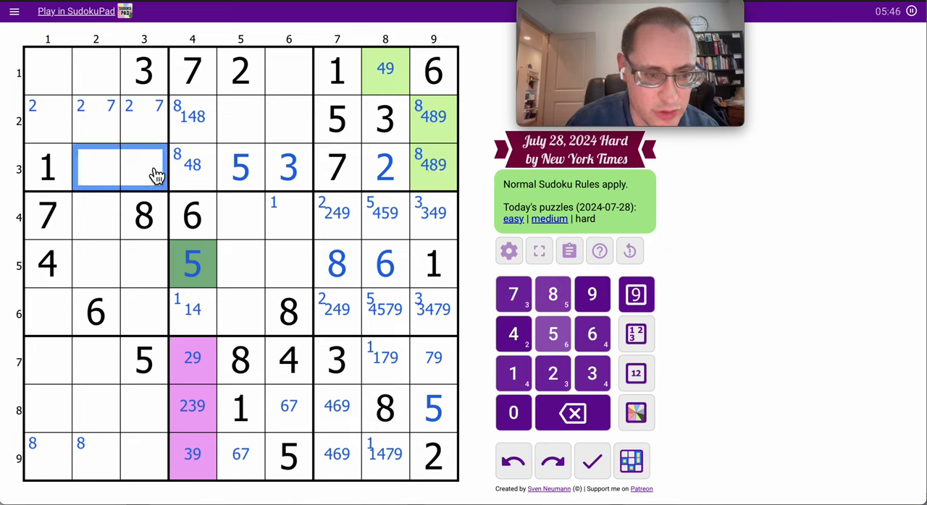
click(635, 374)
text(469)
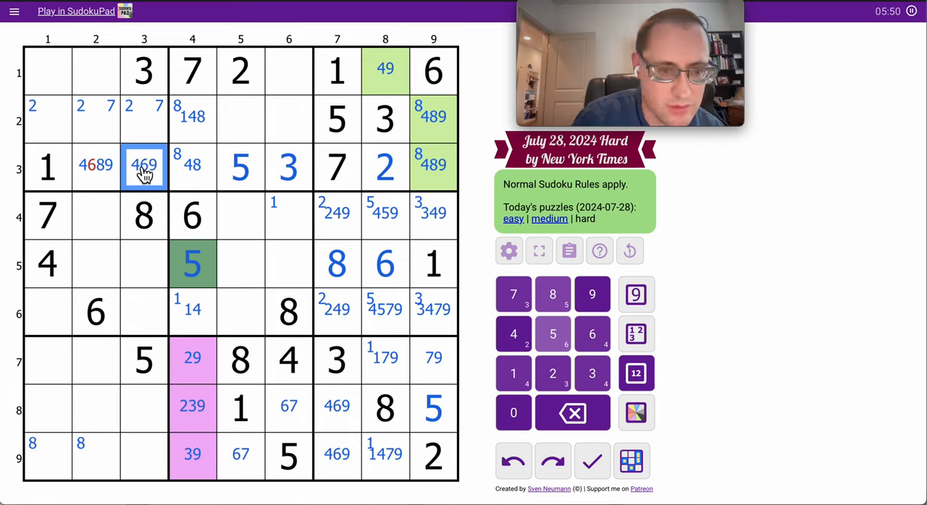
click(95, 165)
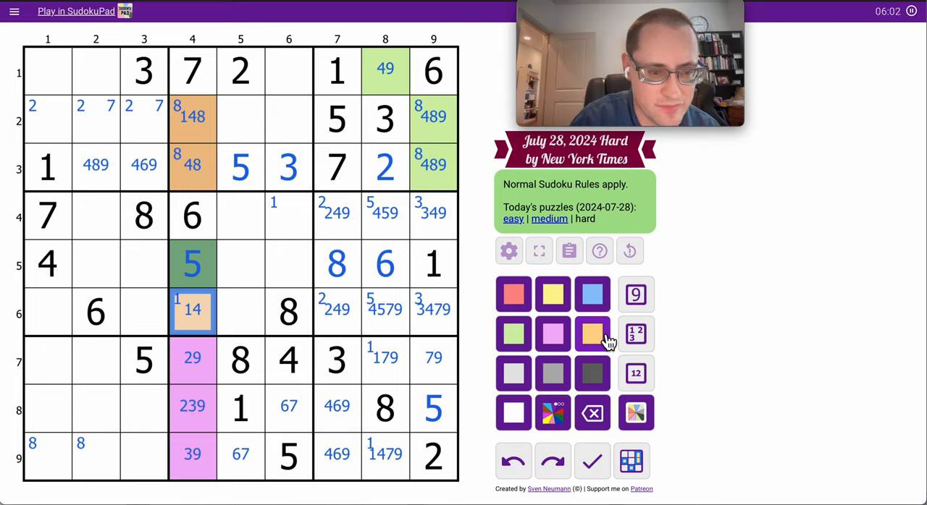
mouse_move(457, 337)
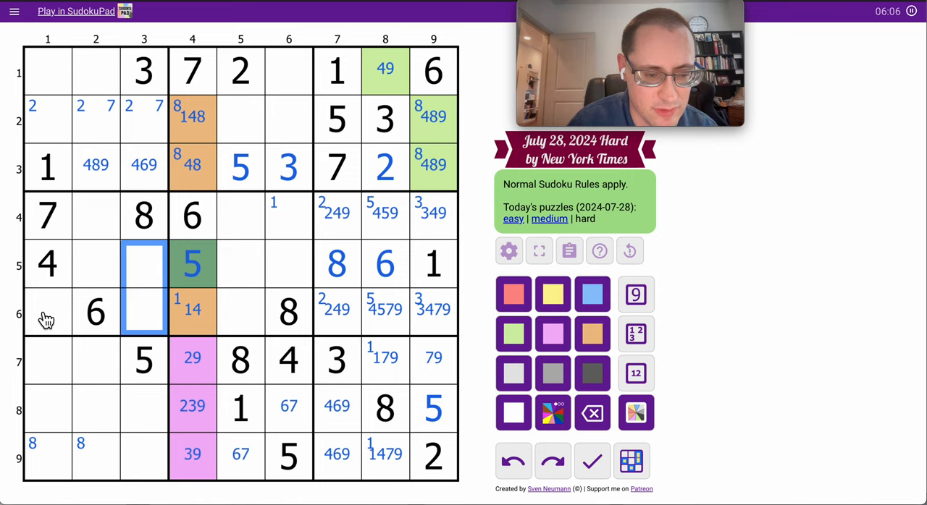
Note 129 in column 3 rows 5–6, fill the rest of the middle-left box's candidates, and corner-mark 7 in row 5's centre cells
click(47, 314)
text(129)
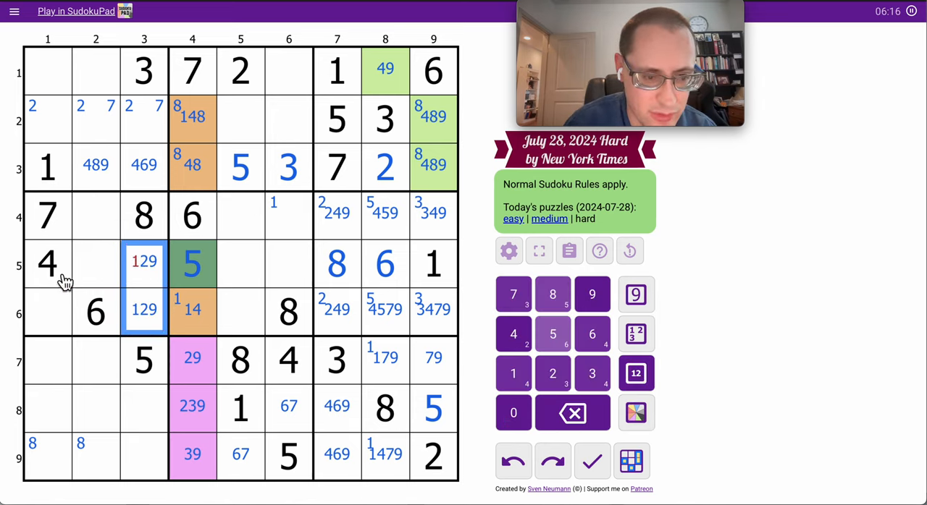
click(144, 263)
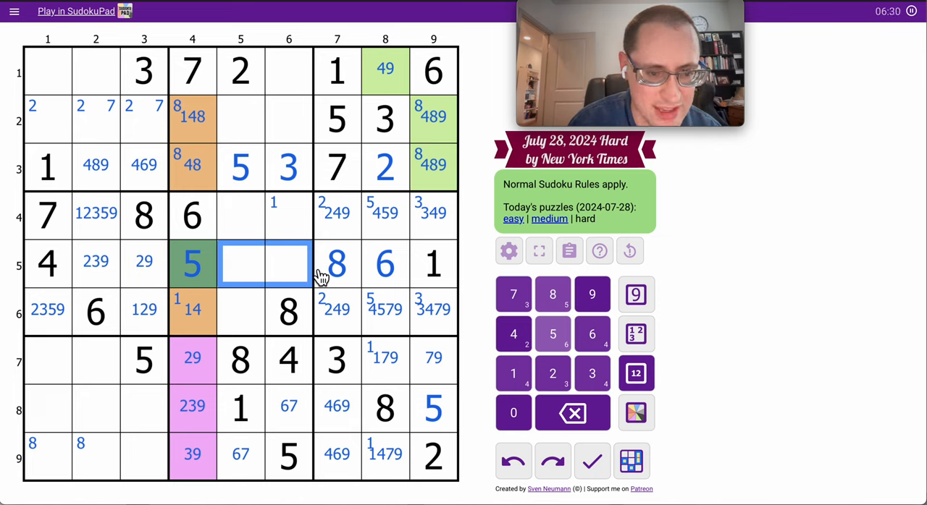
mouse_move(780, 315)
text(379)
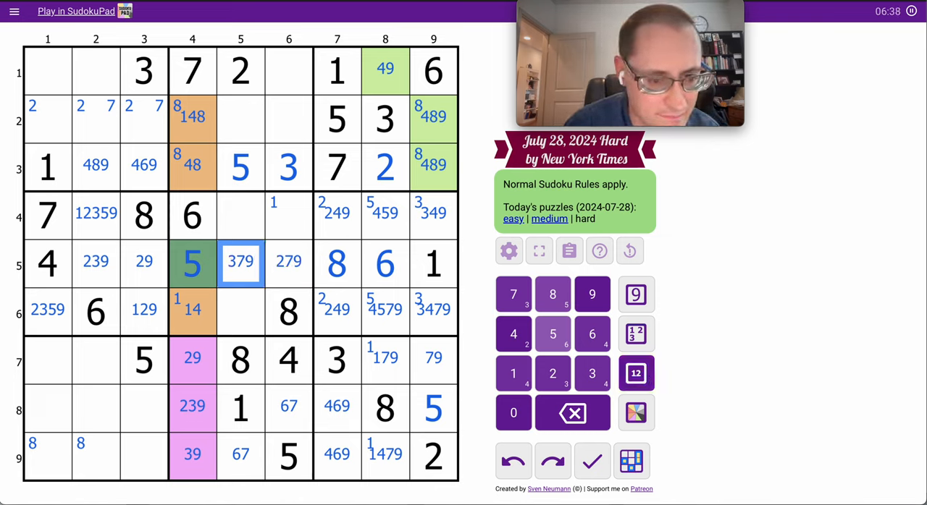
click(289, 264)
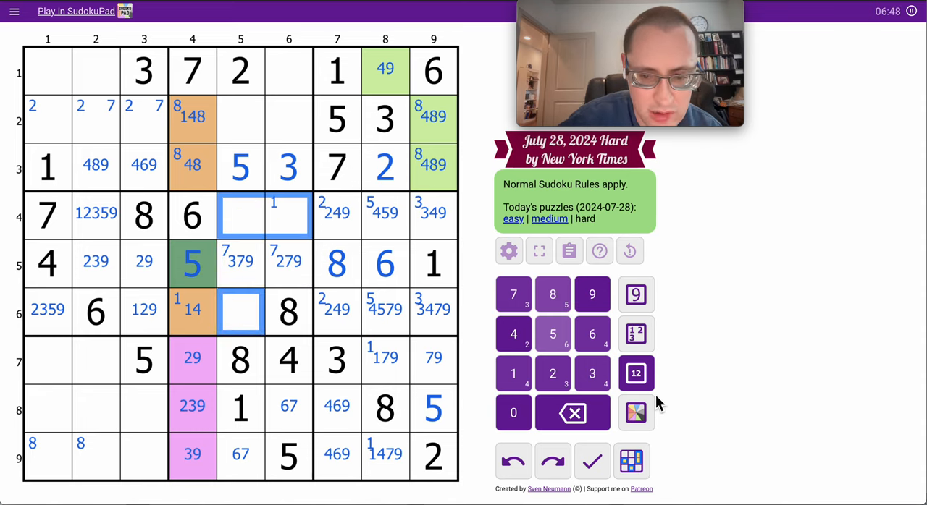
Note candidates for the remaining centre box cells and the empty top-middle box cells
click(634, 373)
text(3479)
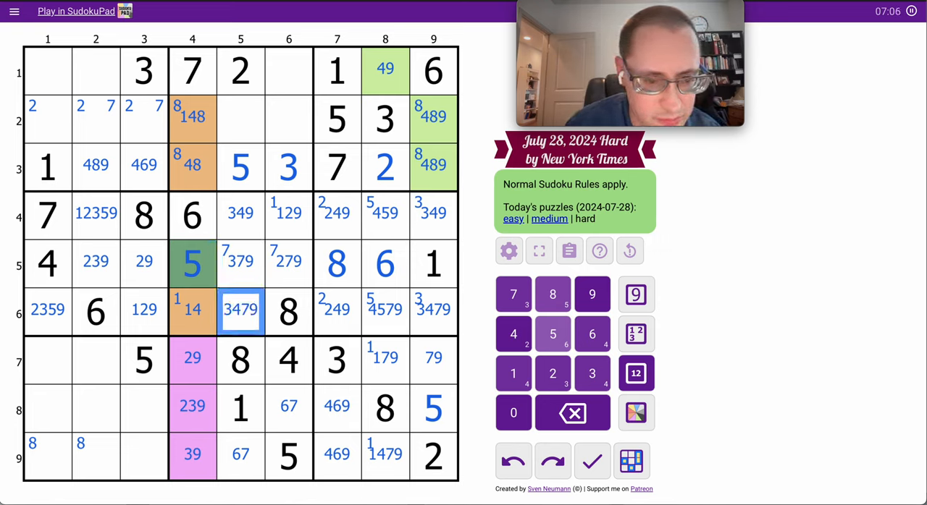
click(191, 310)
text(14689)
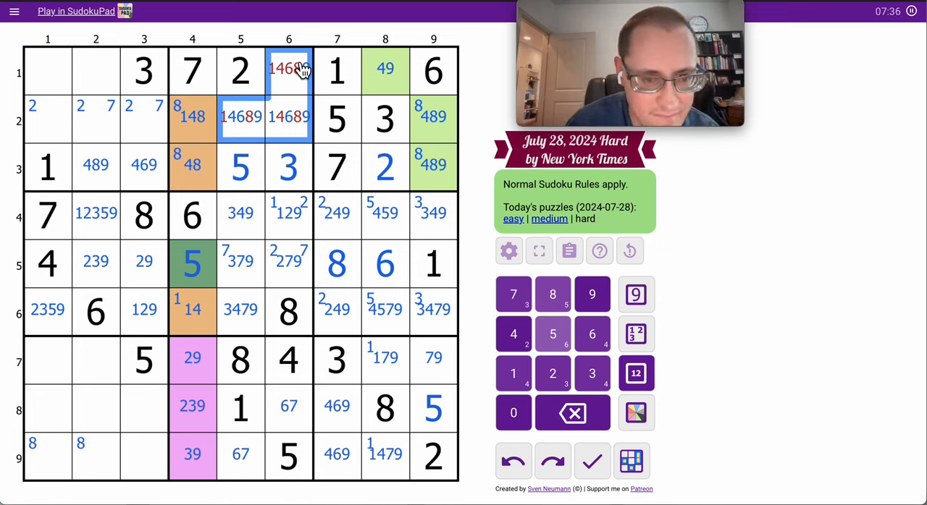
Place 9 at r1c6 and shade it green, then trim column 7 rows 4–6 and limit r6c9 to 3 and 4
click(590, 294)
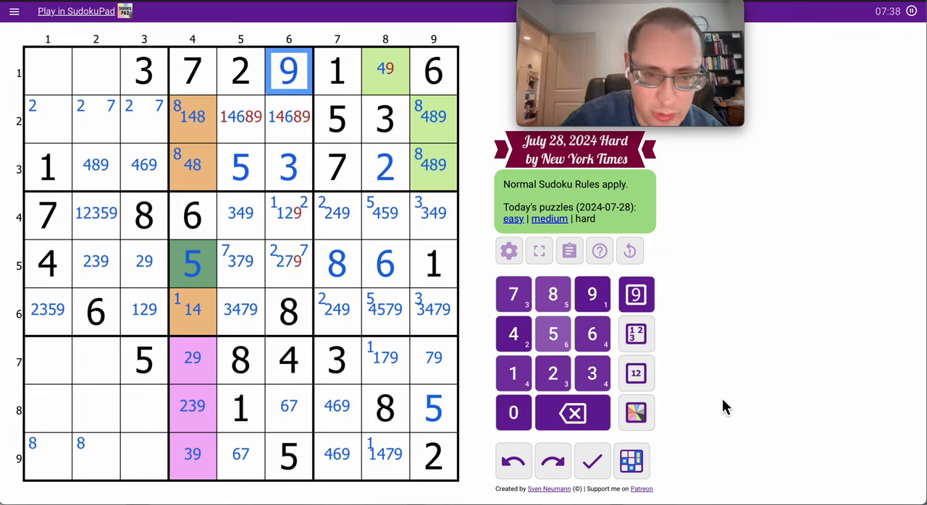
click(635, 414)
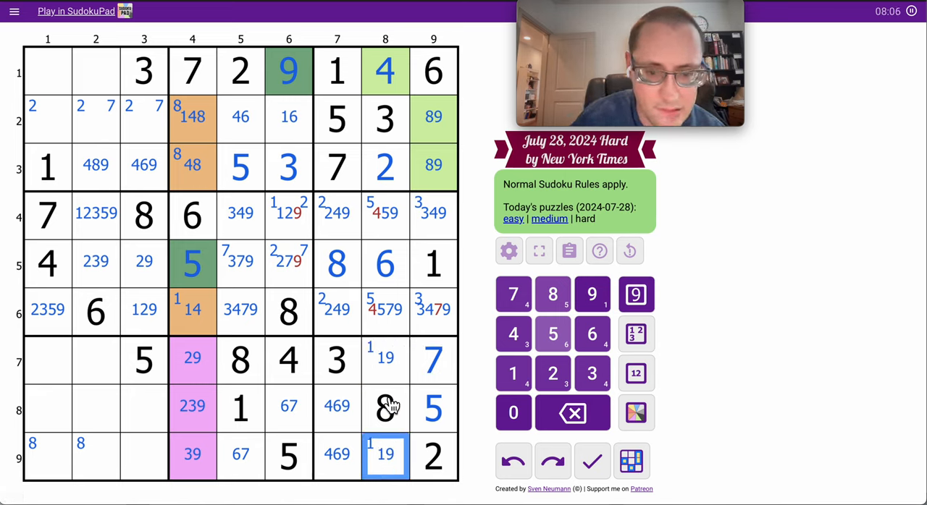
click(385, 214)
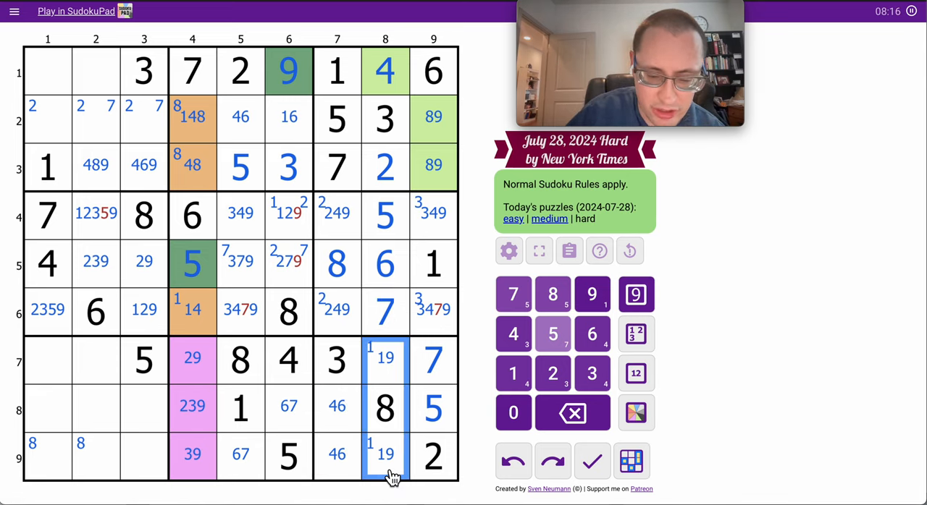
click(336, 214)
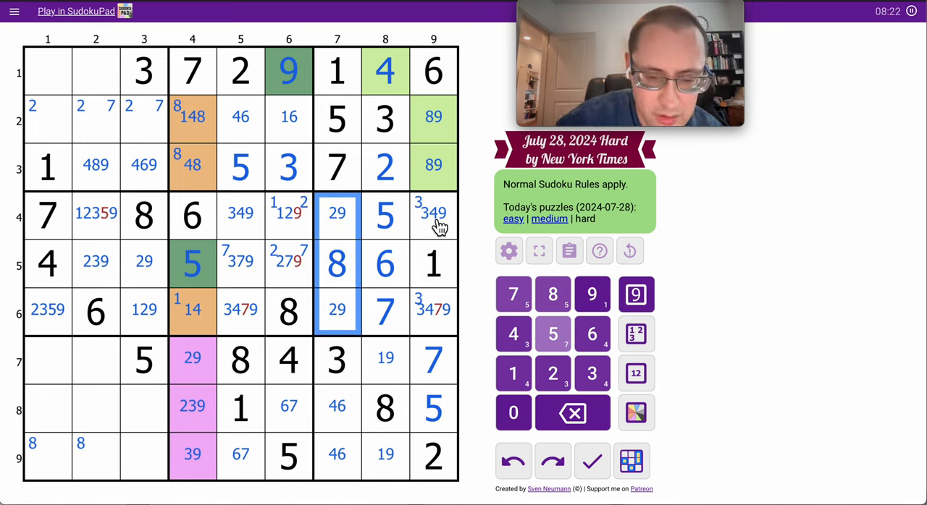
click(433, 311)
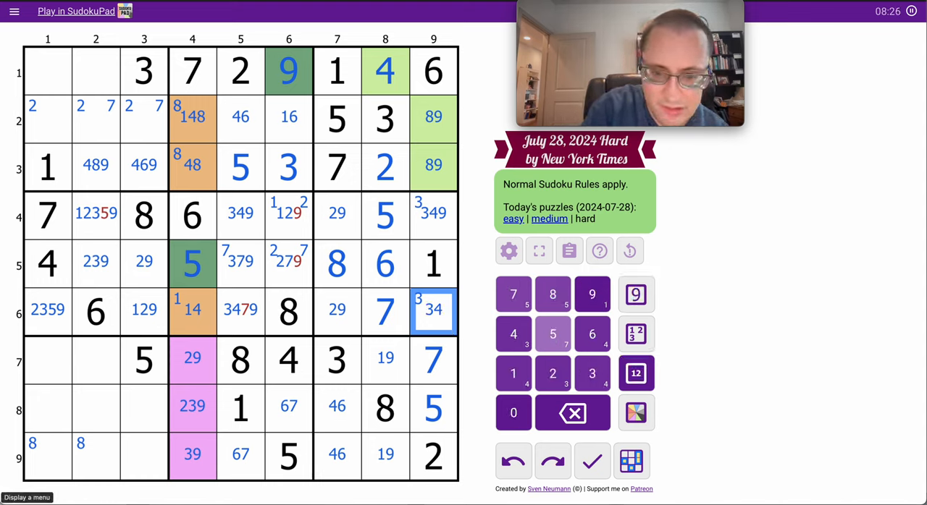
Drop 9 from r4c9 and 7 from r6c5, then place 6 at r7c1
click(433, 215)
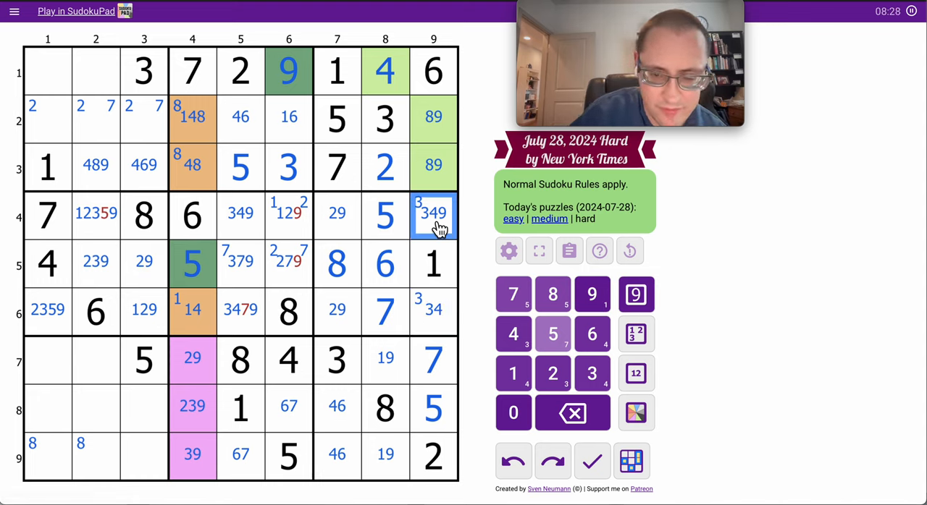
click(433, 214)
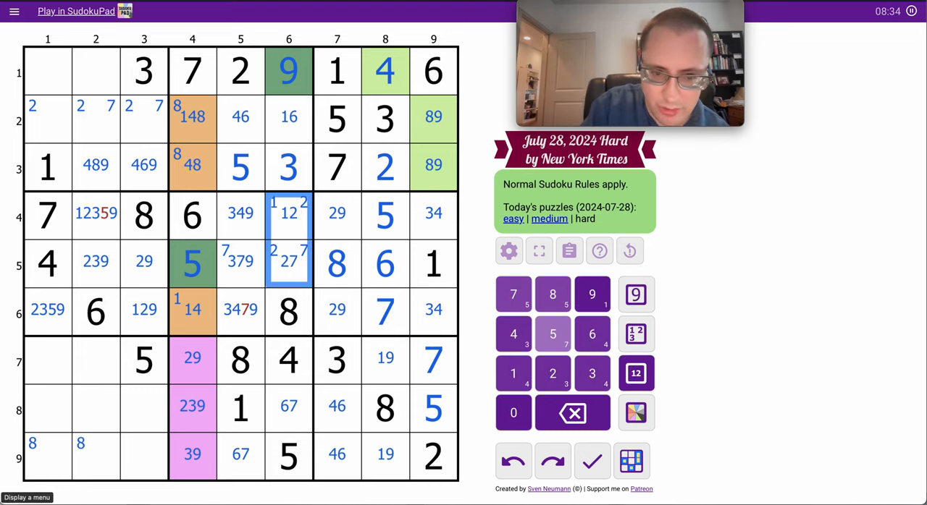
click(241, 310)
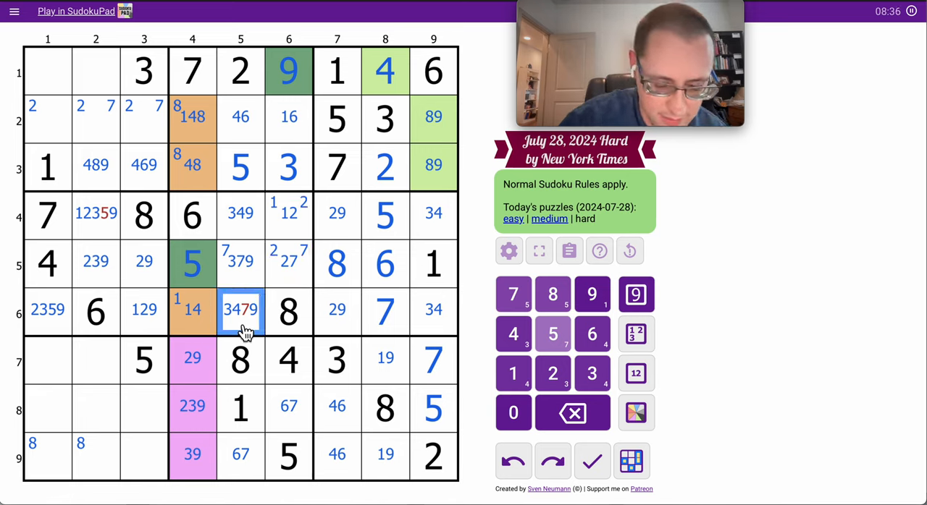
click(585, 294)
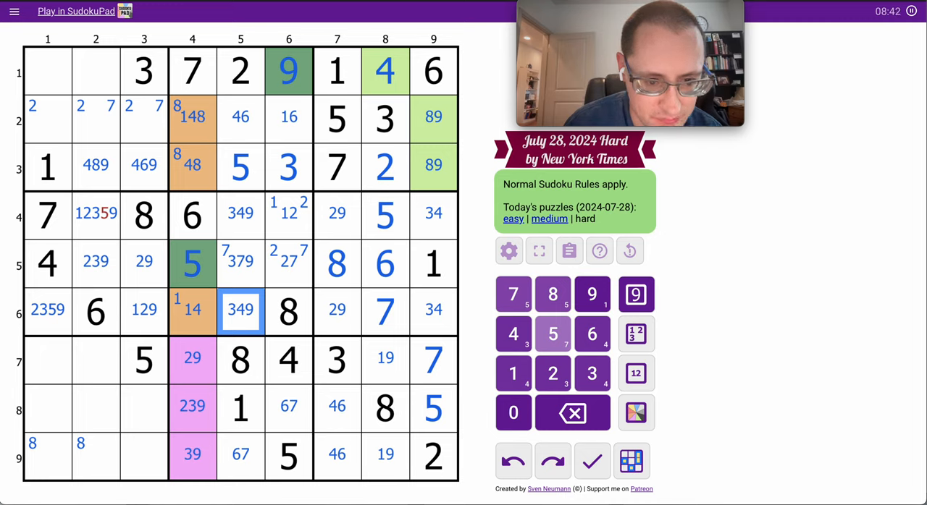
click(96, 213)
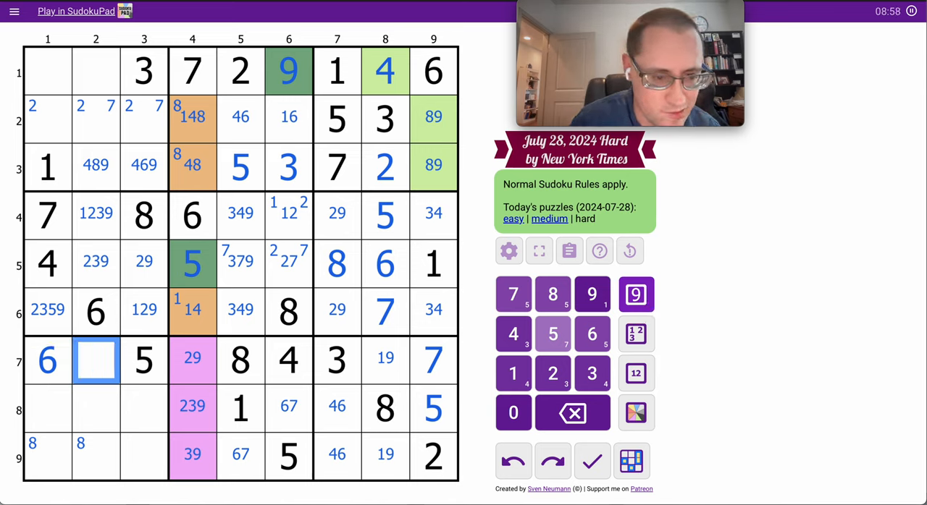
Paint r7c2 and r7c8 red, then select the bottom-left box's empty cells for candidate marks
click(634, 374)
text(129)
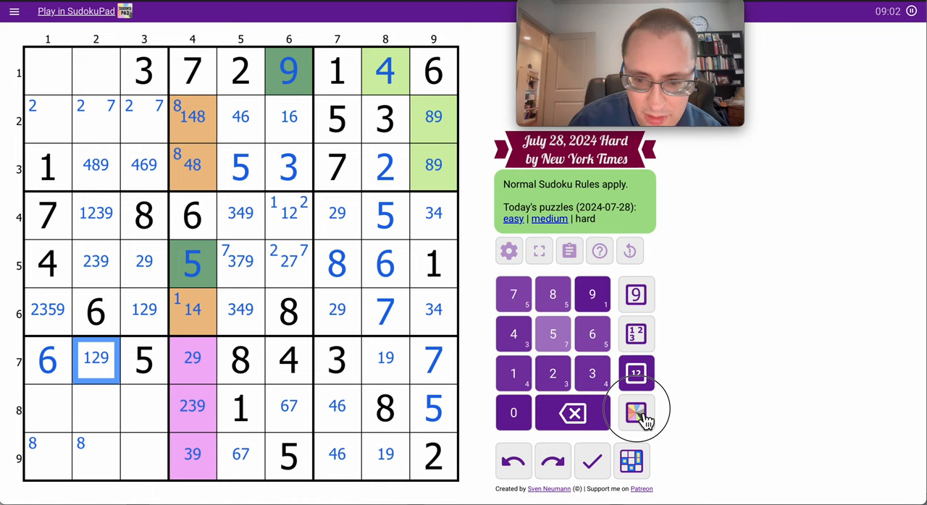
click(634, 411)
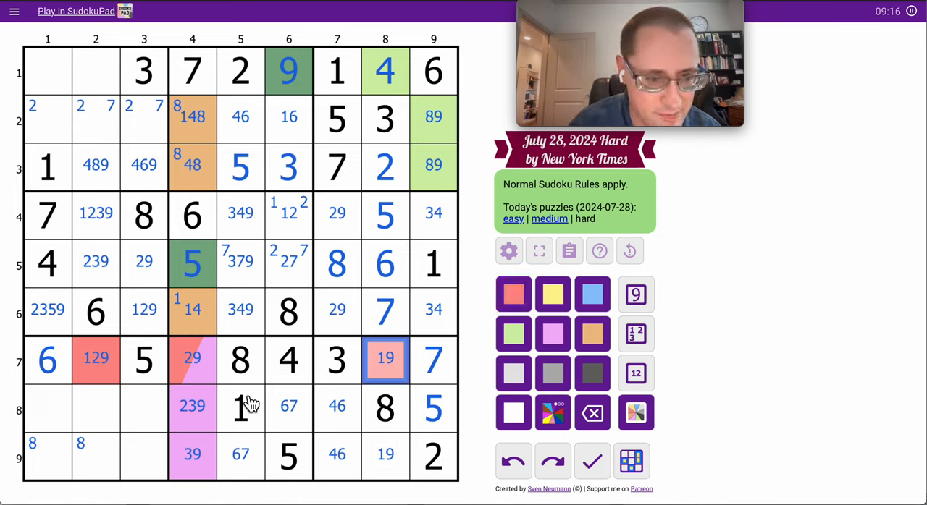
click(143, 311)
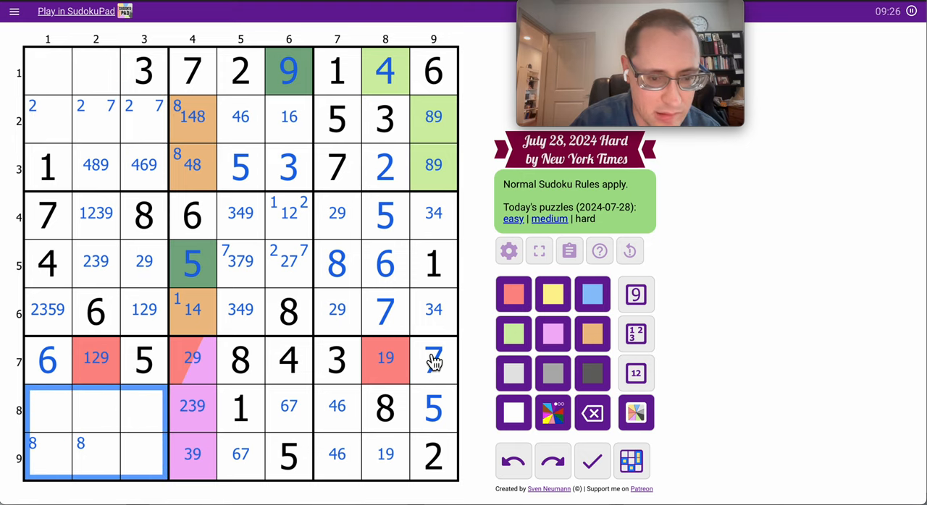
click(634, 373)
text(1234789)
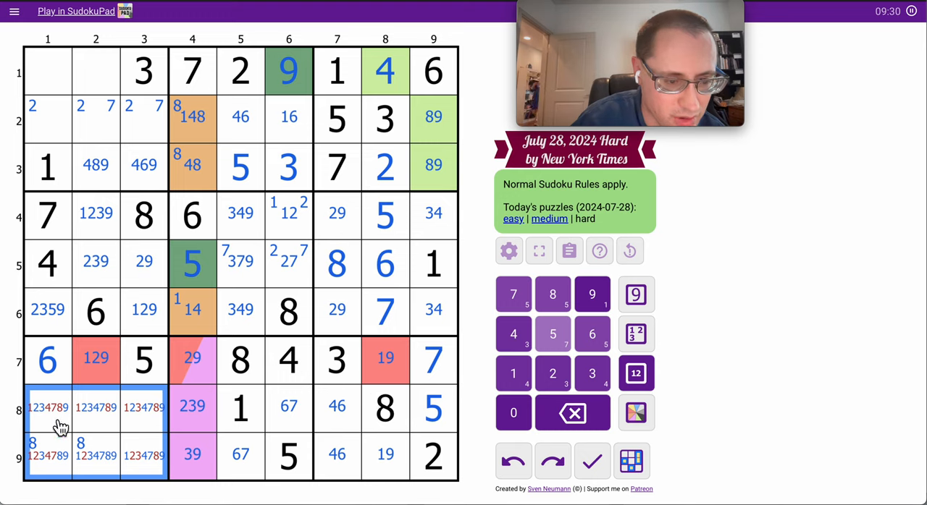
mouse_move(153, 429)
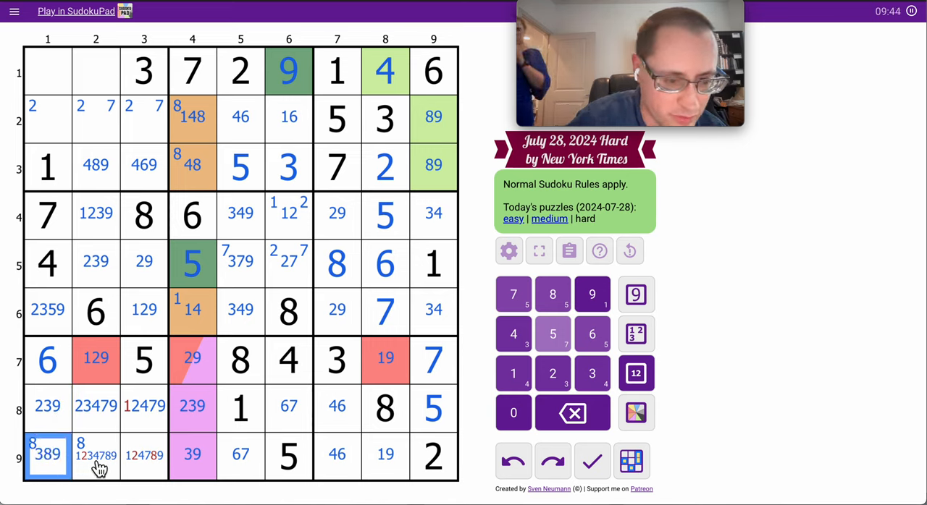
Trim box 7 candidates to lists like 239, 23479 and 1479, and note 24679 in r2c3
click(143, 454)
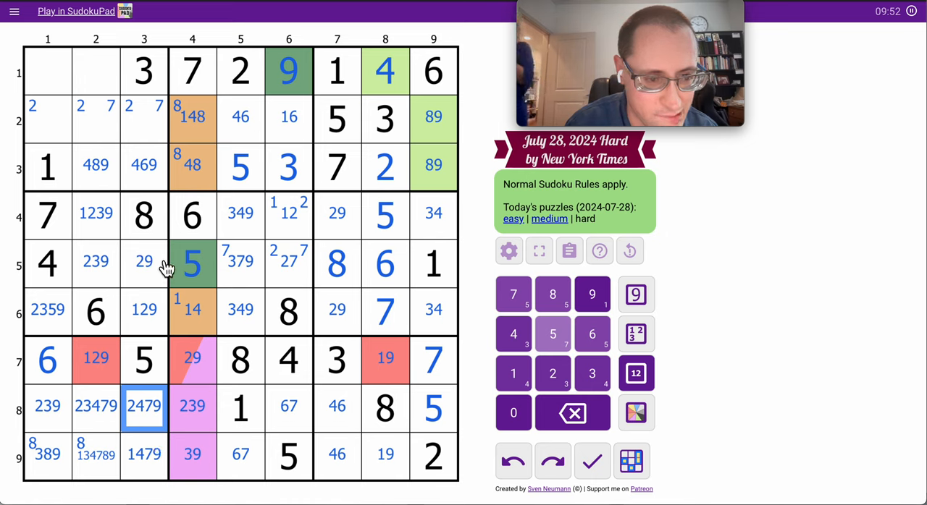
click(142, 454)
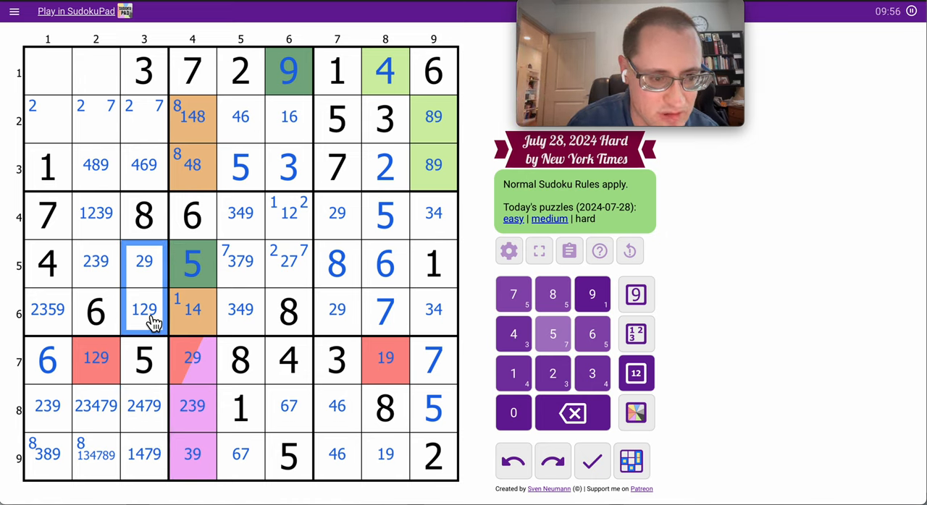
click(144, 117)
text(24679)
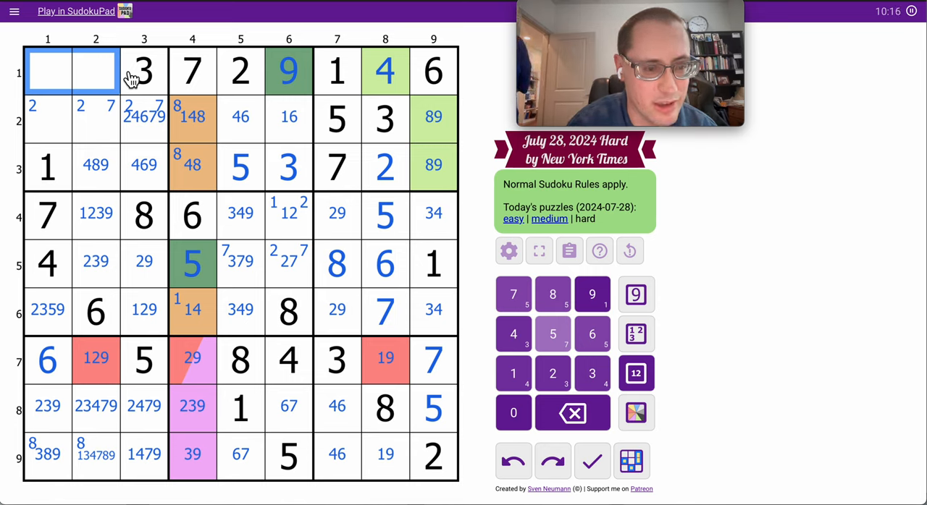
Note 5 and 8 in r1c1–r1c2, narrow the top-left box, and place 5 in r6c1 and 8 in r9c2
click(635, 373)
text(58)
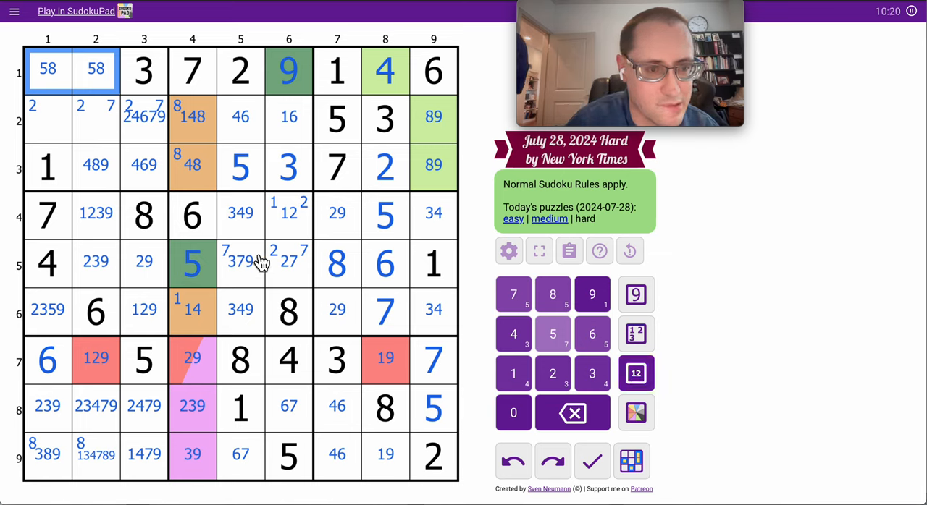
click(99, 167)
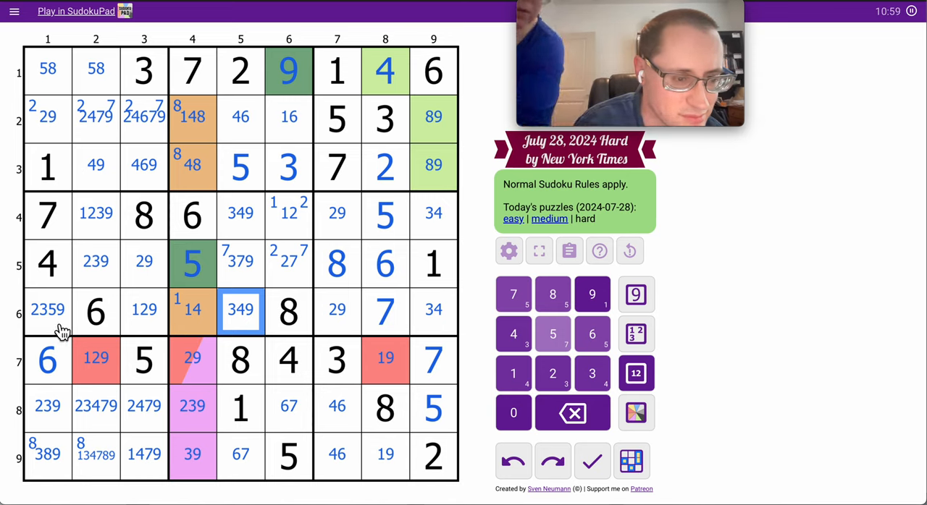
click(51, 309)
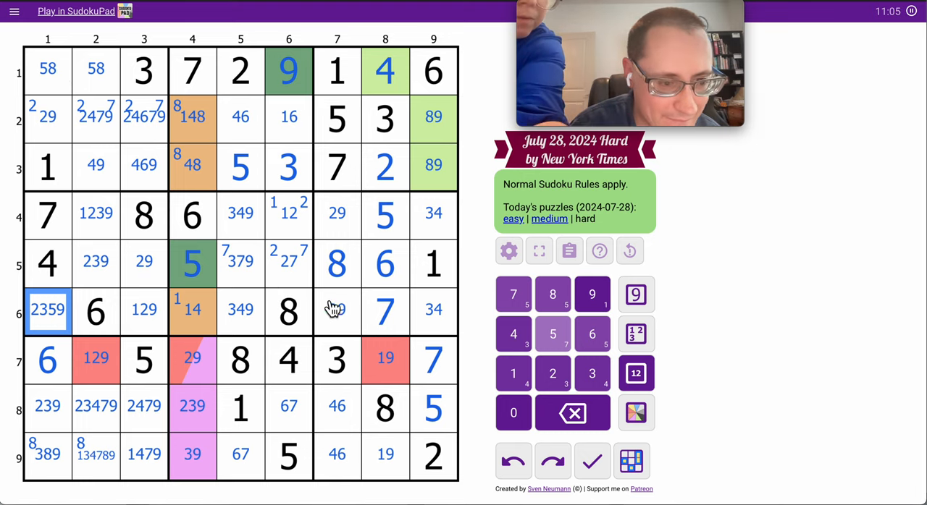
click(191, 264)
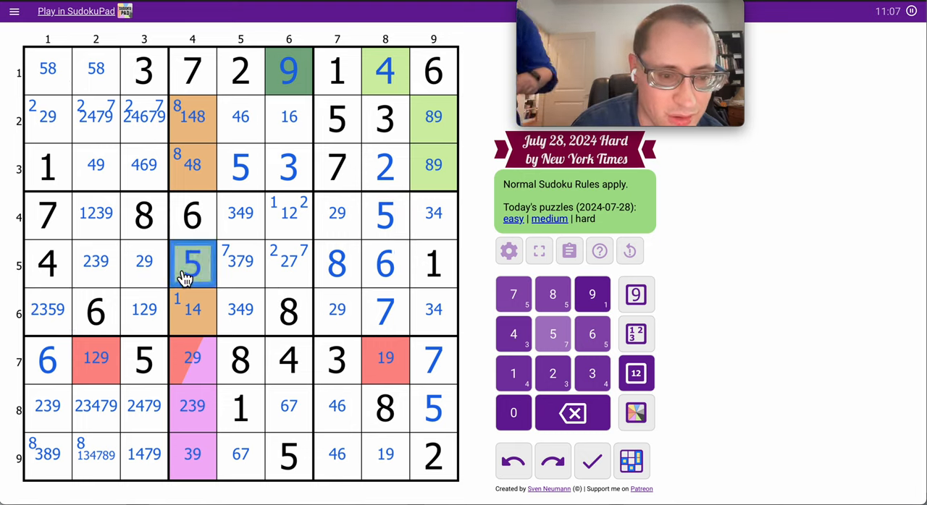
click(145, 313)
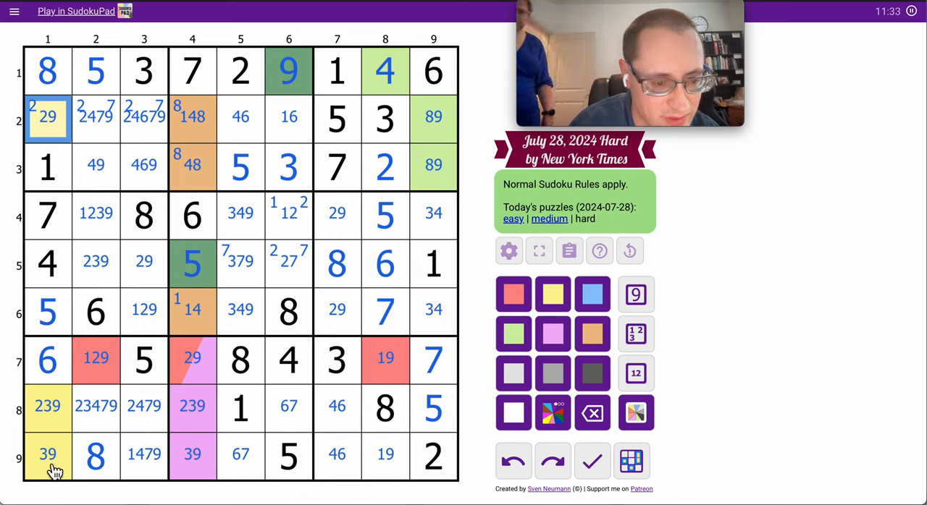
Place 1 in r9c8, resolve the red pair as 1 and 9, and drop 2 from r8c4
click(145, 455)
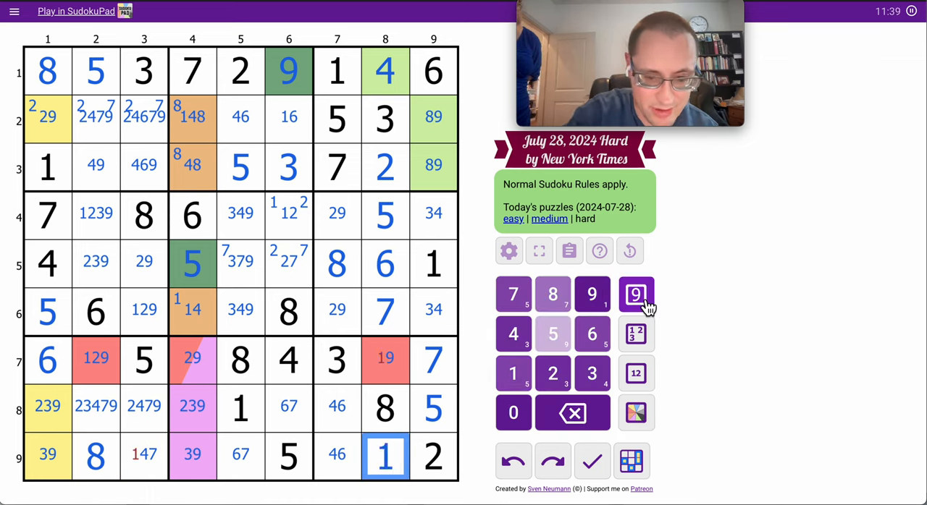
click(635, 293)
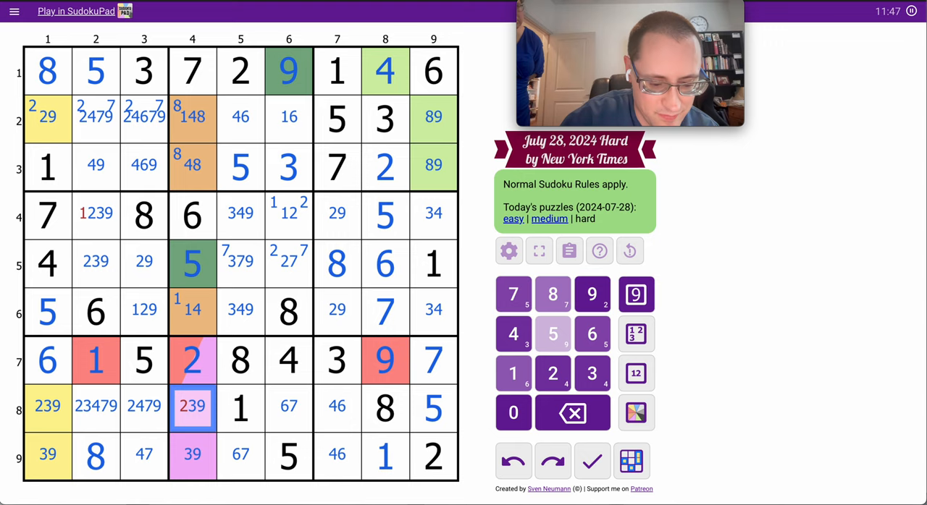
click(191, 407)
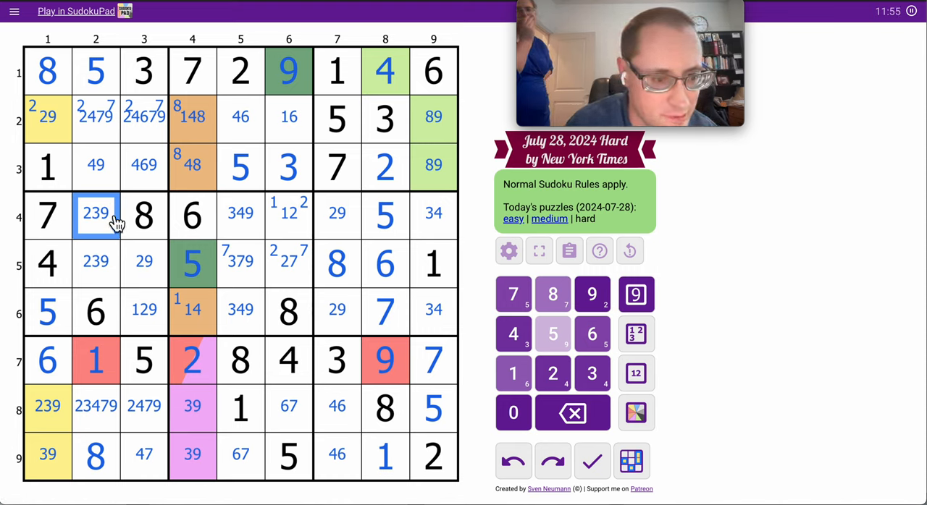
Fill the centre rows with final digits, including 7 in r9c3 and 2 in r6c7, completing rows 6–7
click(144, 311)
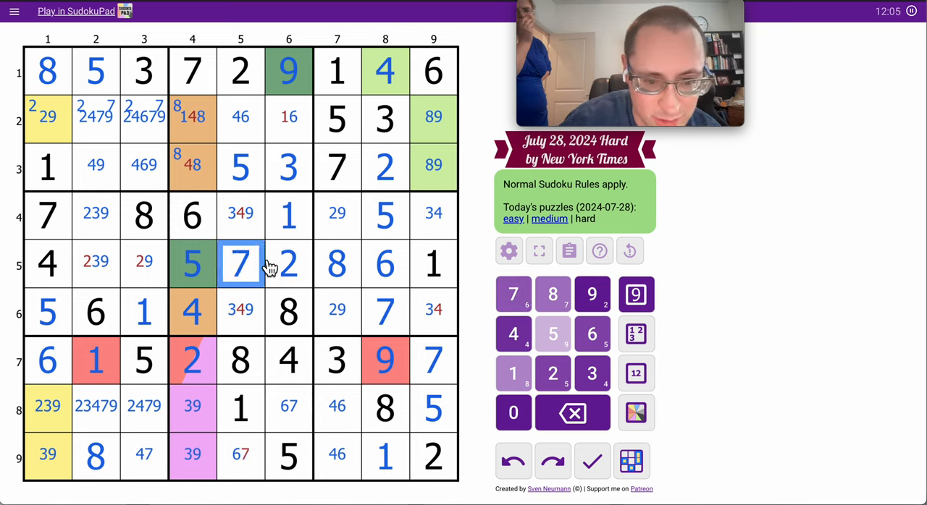
click(240, 456)
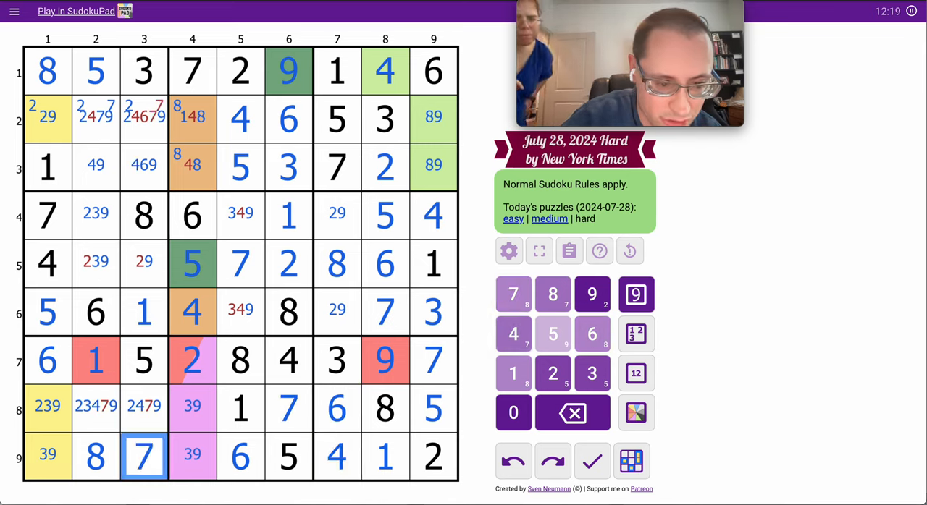
click(240, 311)
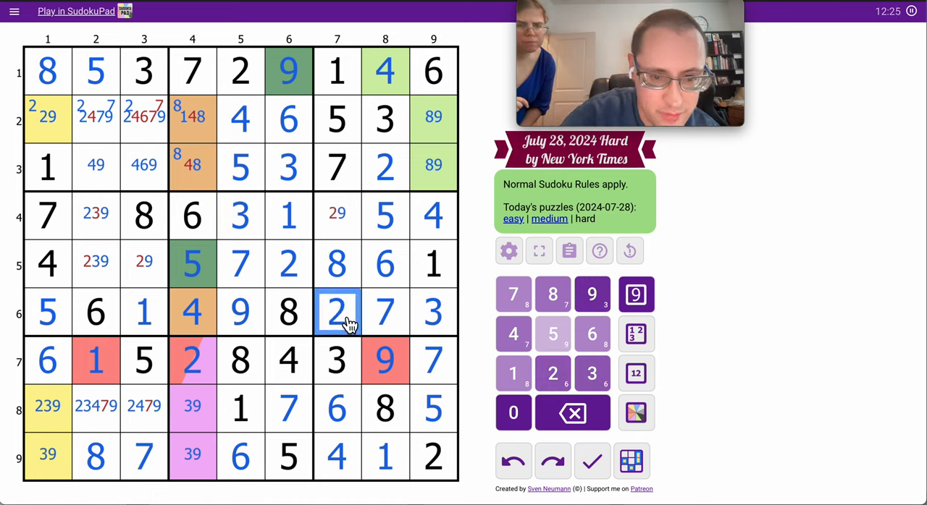
click(143, 263)
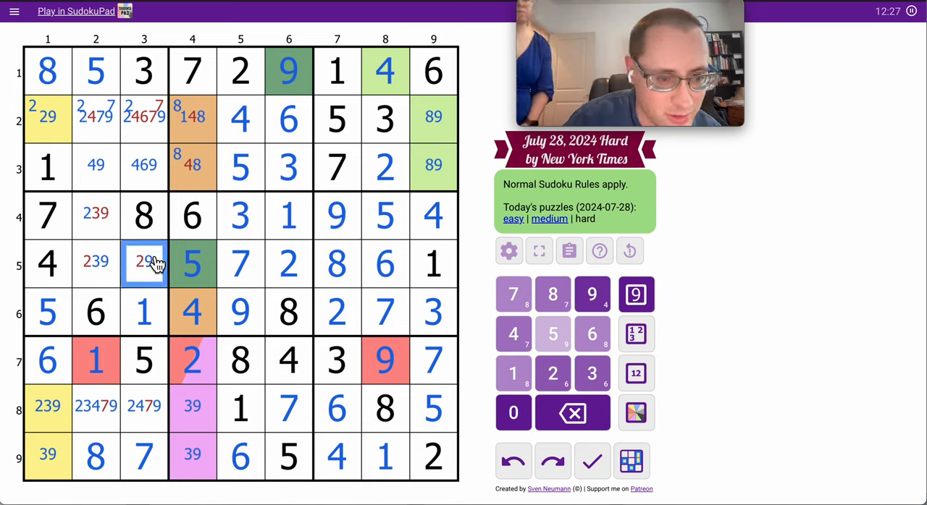